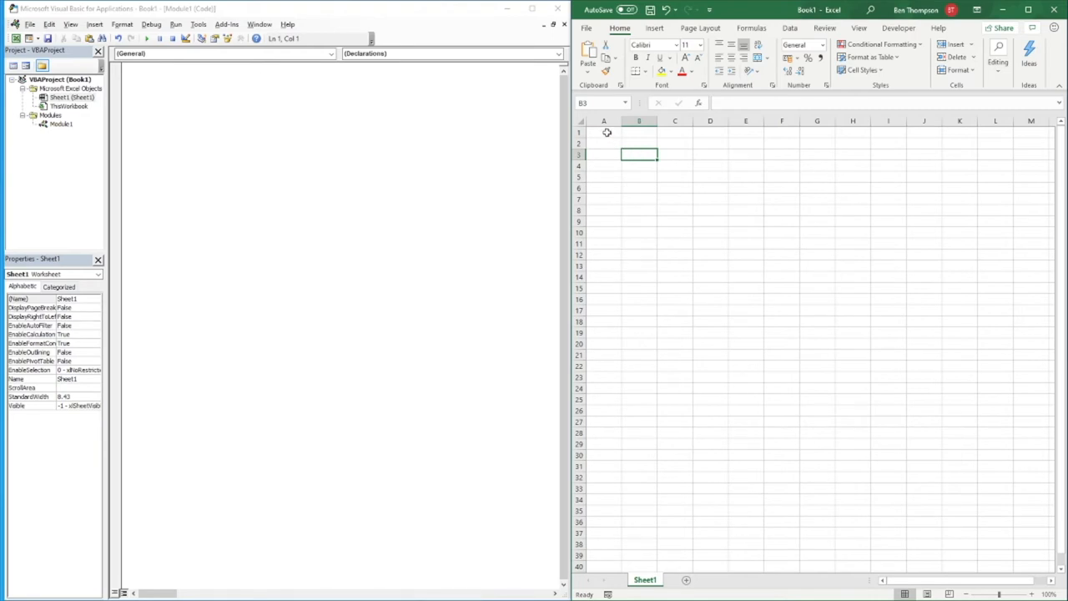
Create an empty Sub simple_loop() procedure in Module1's code window
click(604, 134)
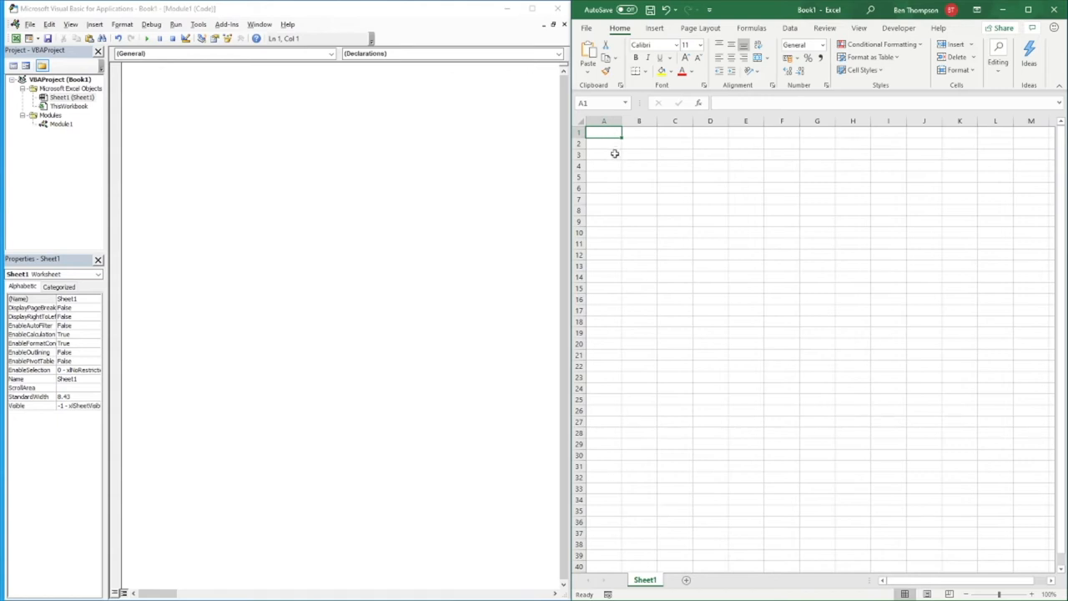
mouse_move(609, 150)
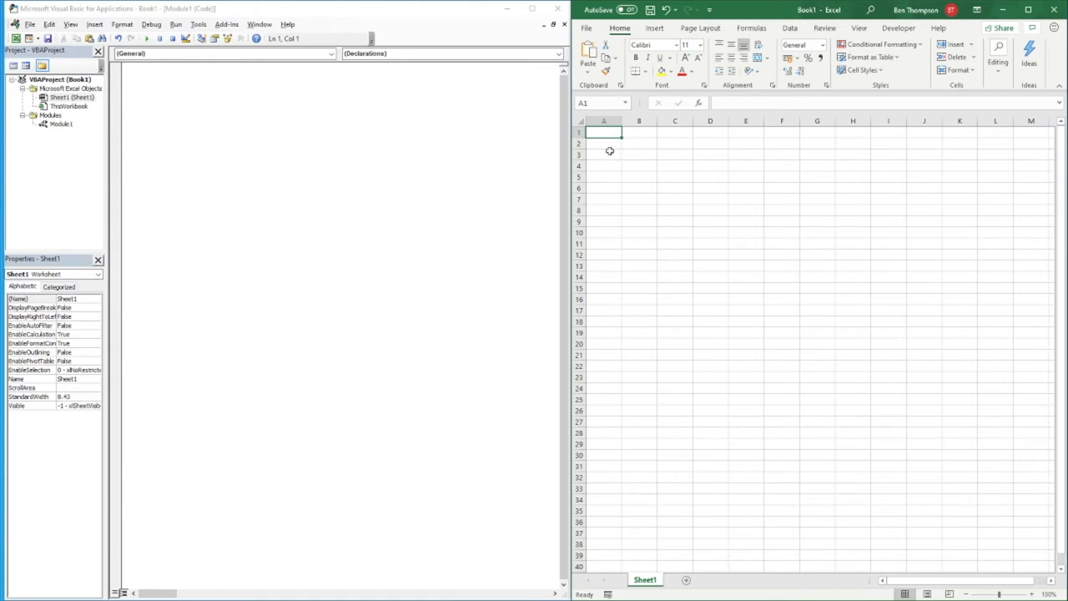
mouse_move(606, 151)
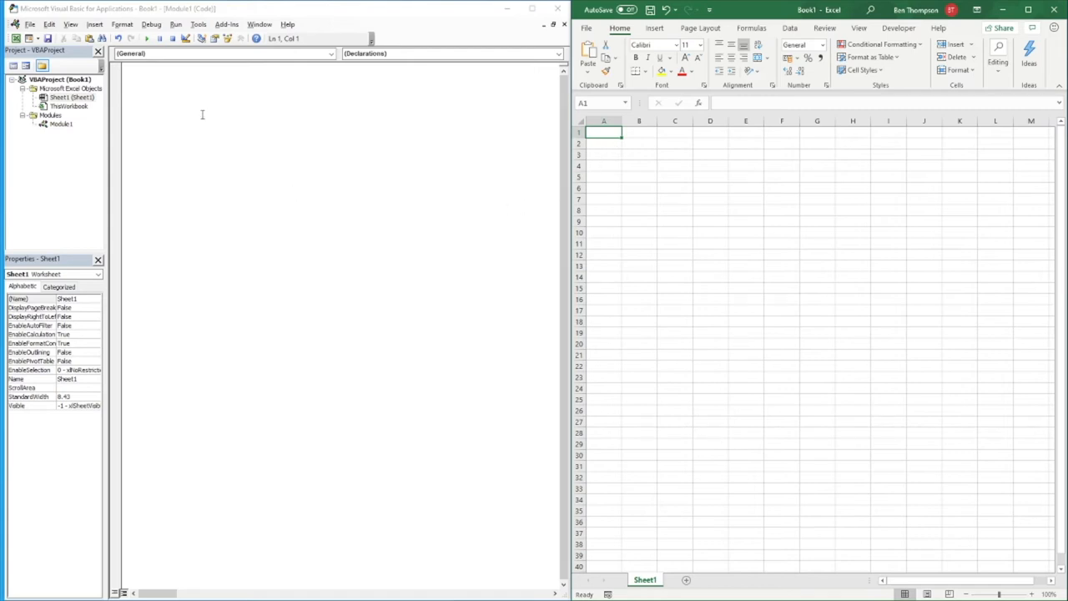
mouse_move(194, 87)
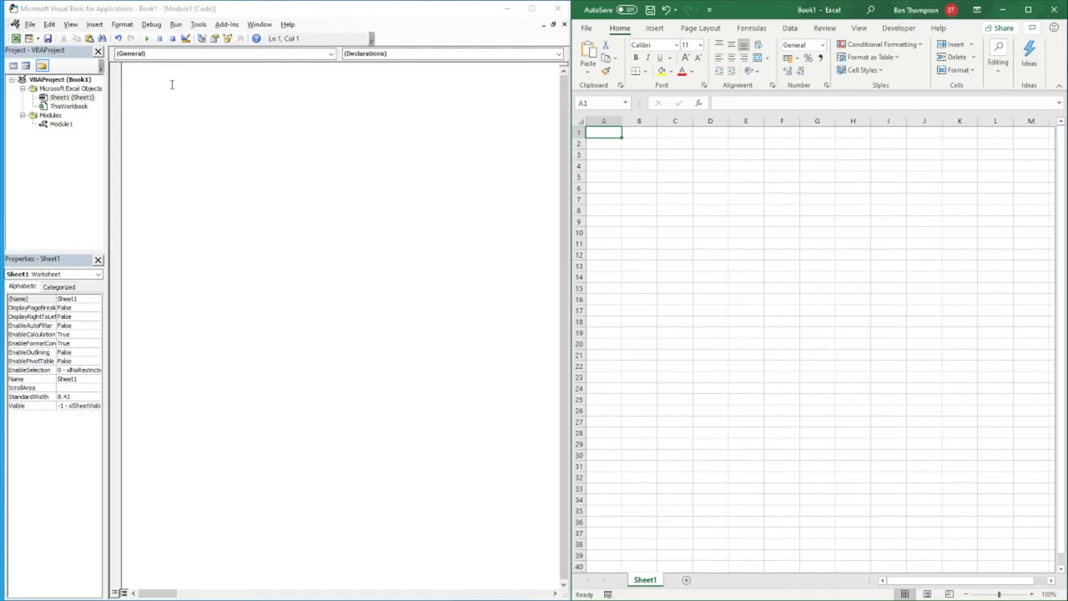
click(65, 124)
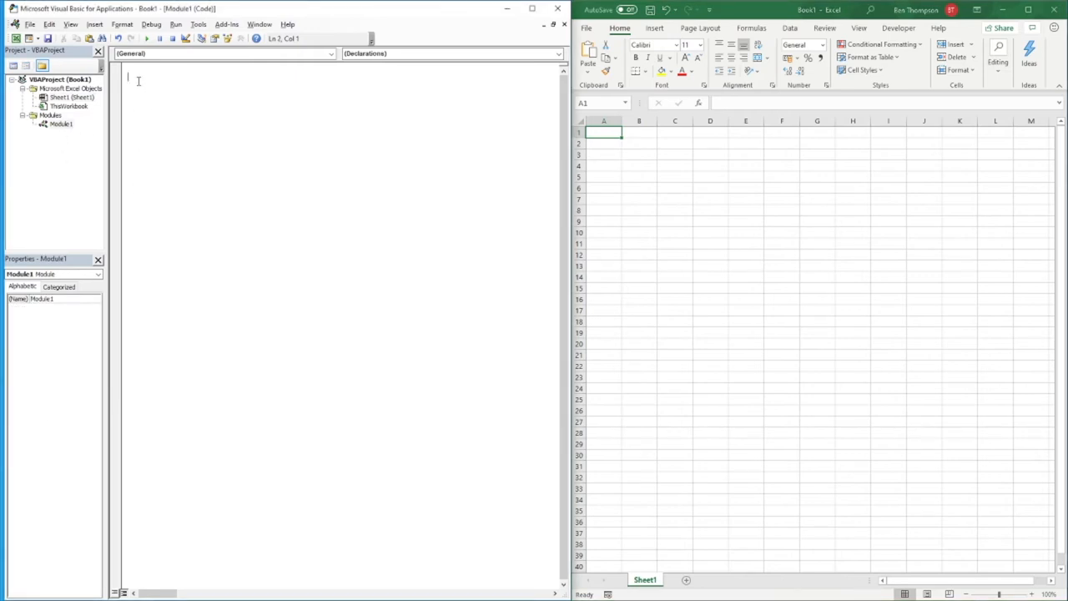
text(su)
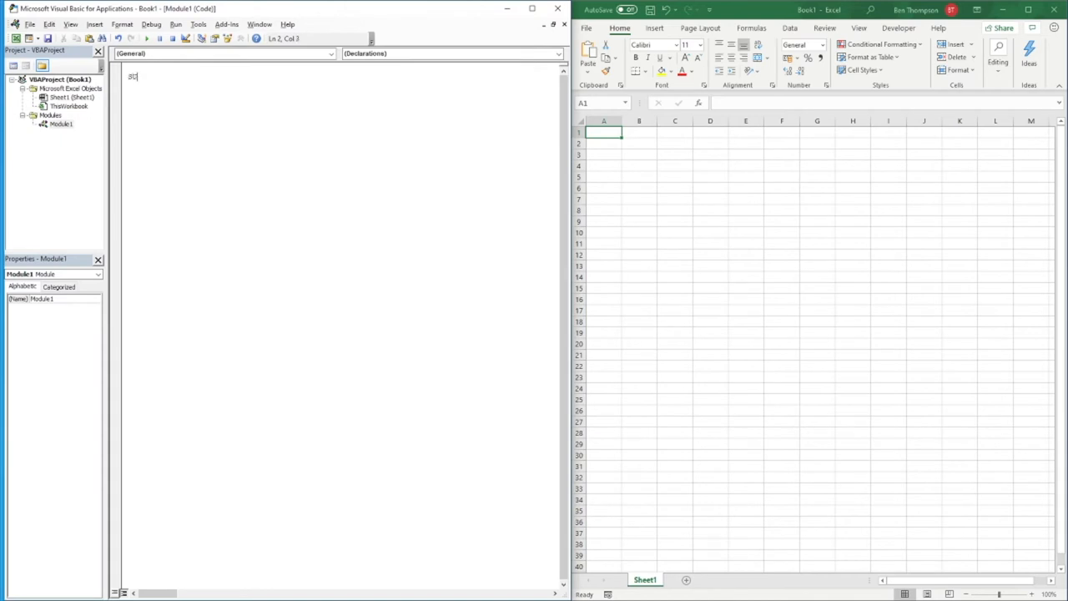
key(Backspace)
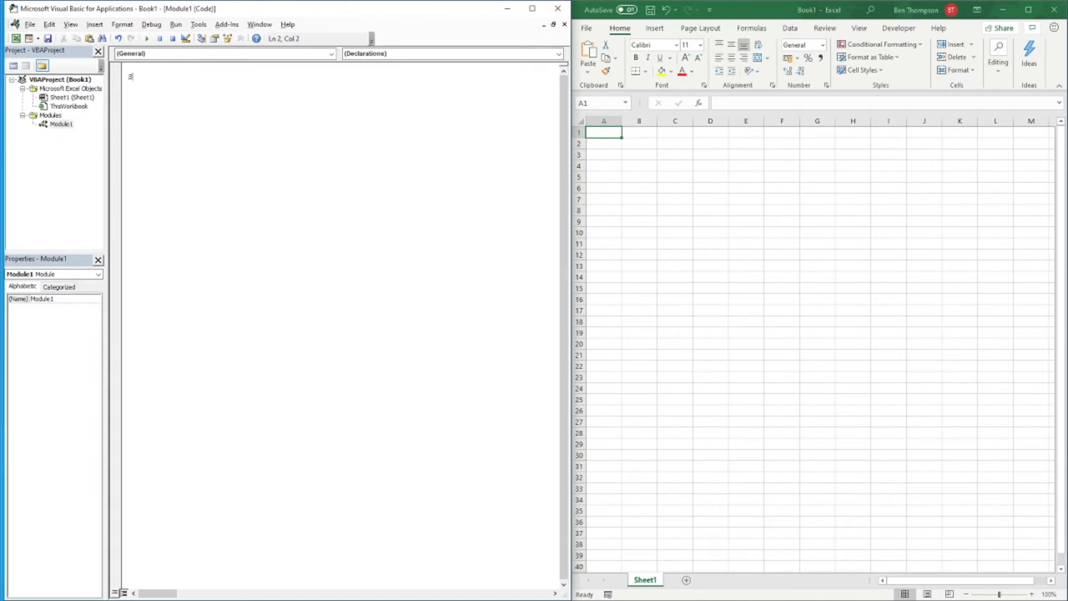
text(ub simple_l)
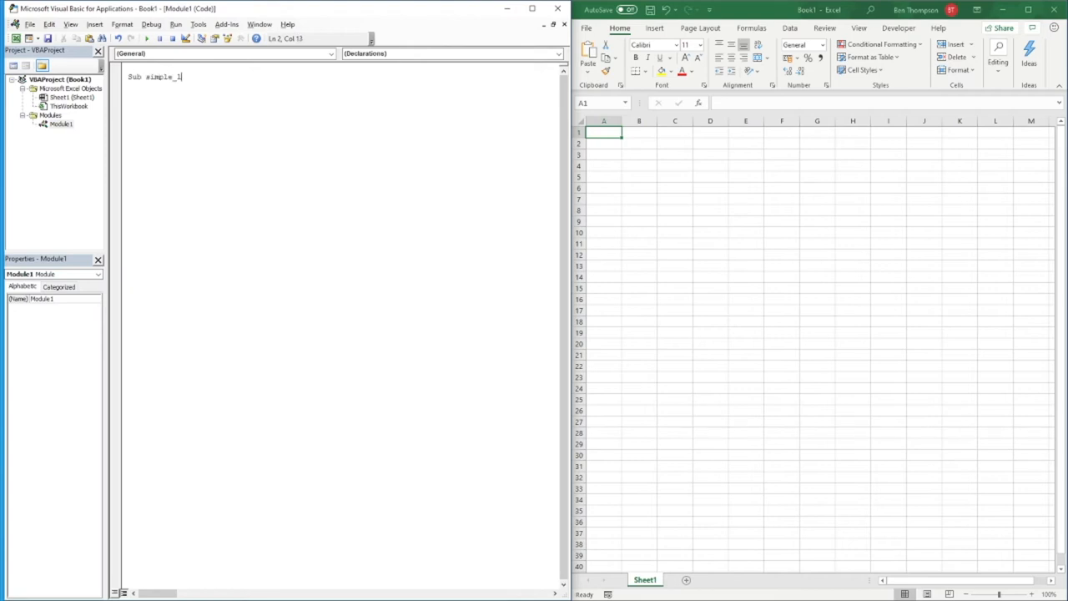
text(oop()
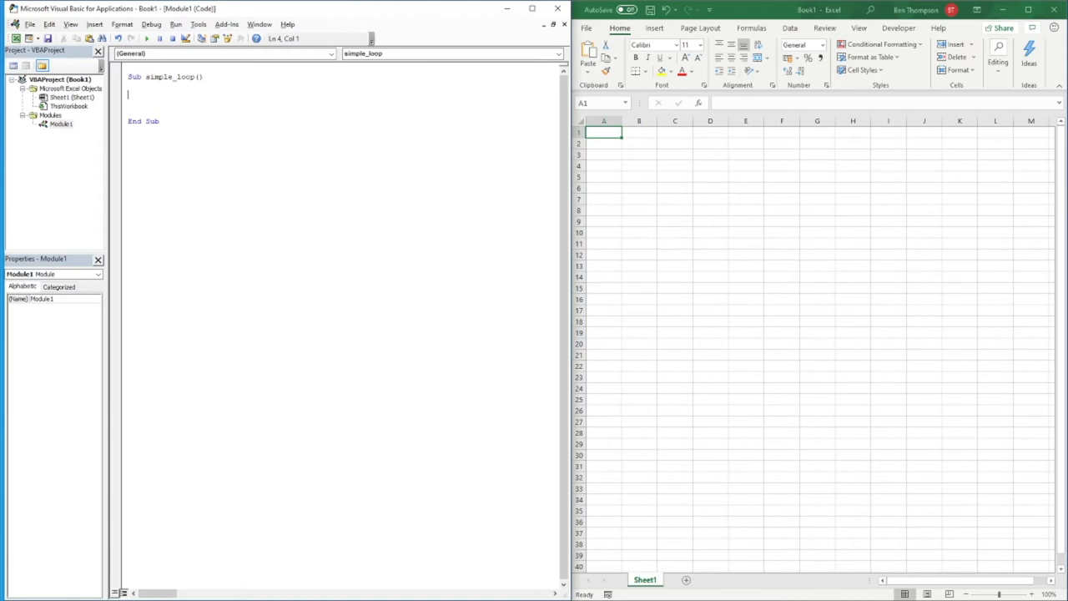
Declare Dim i As Integer and begin the loop line For i = 1 To 6
text(dim i as Integer)
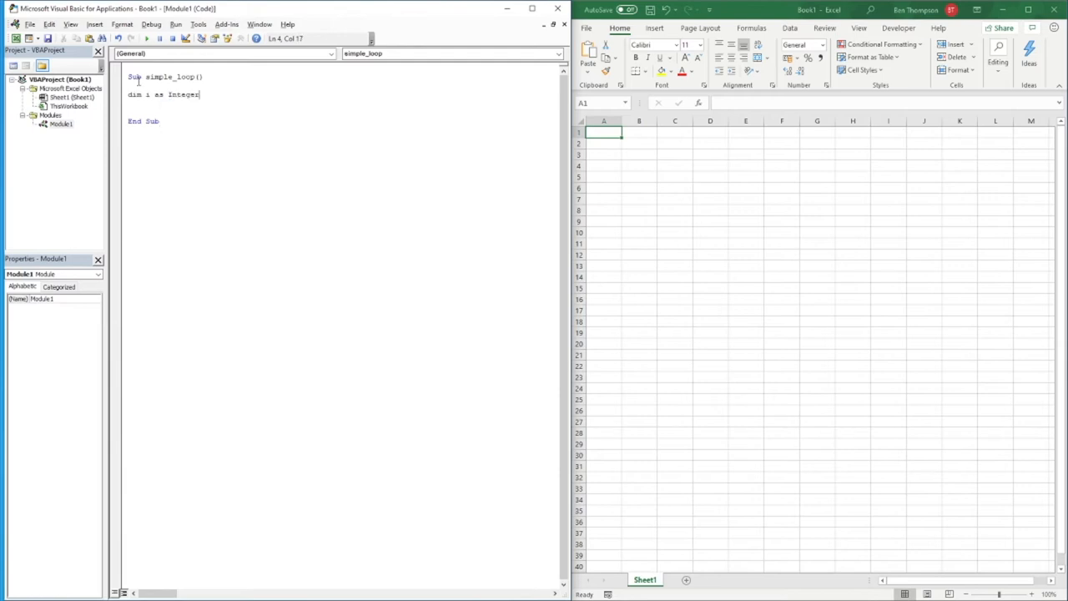
key(enter)
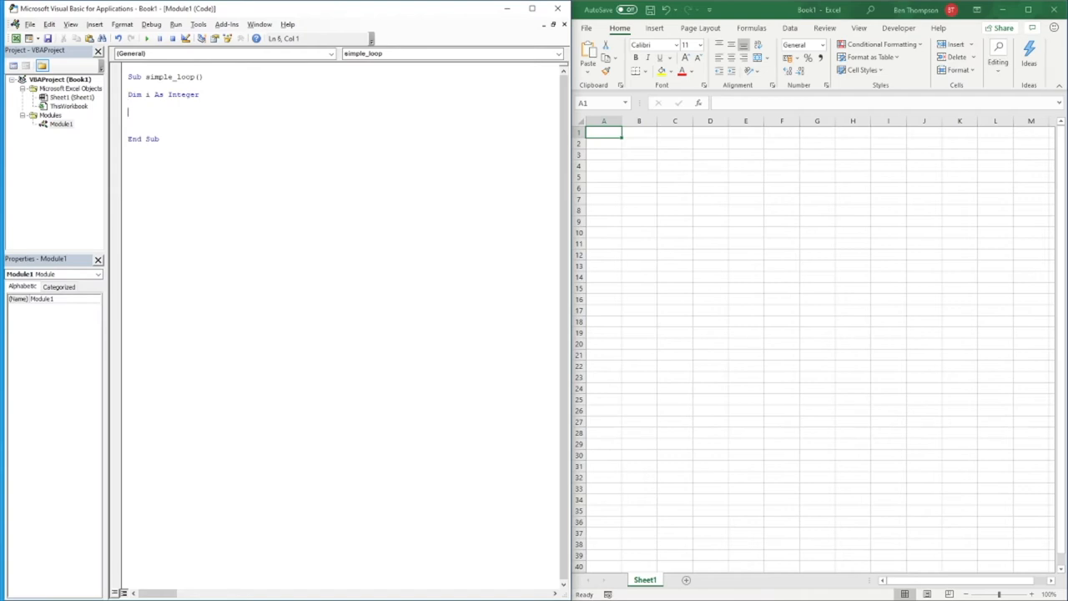
text(for i)
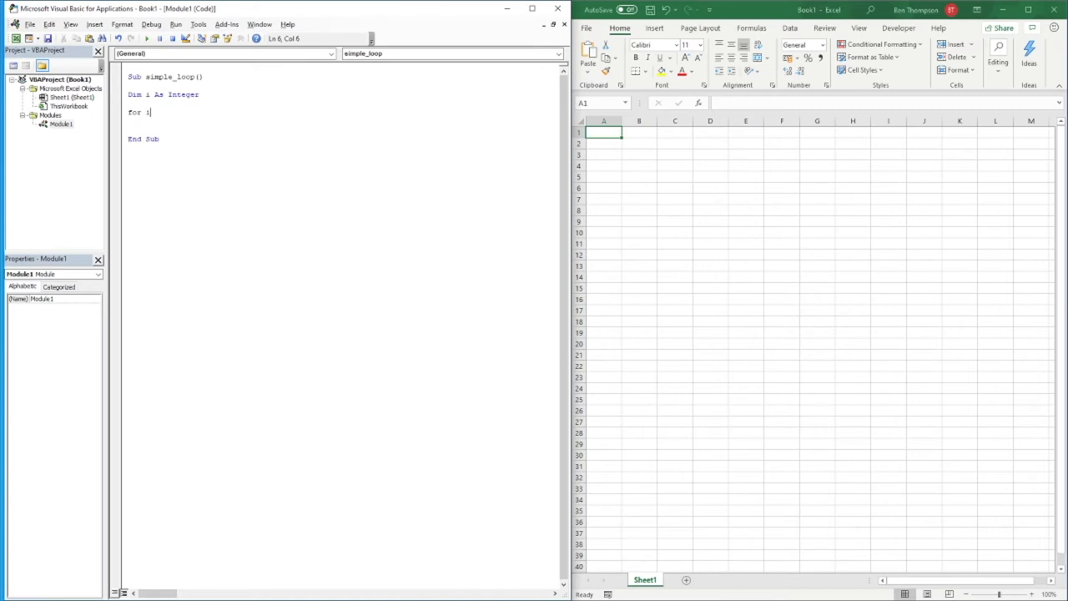
text(=)
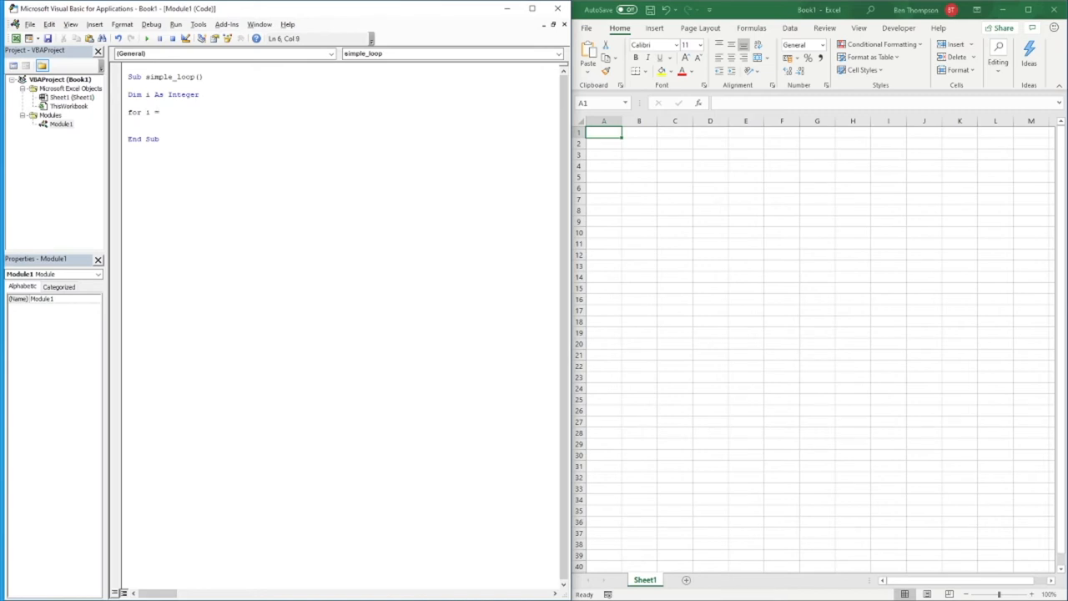
text(1 to)
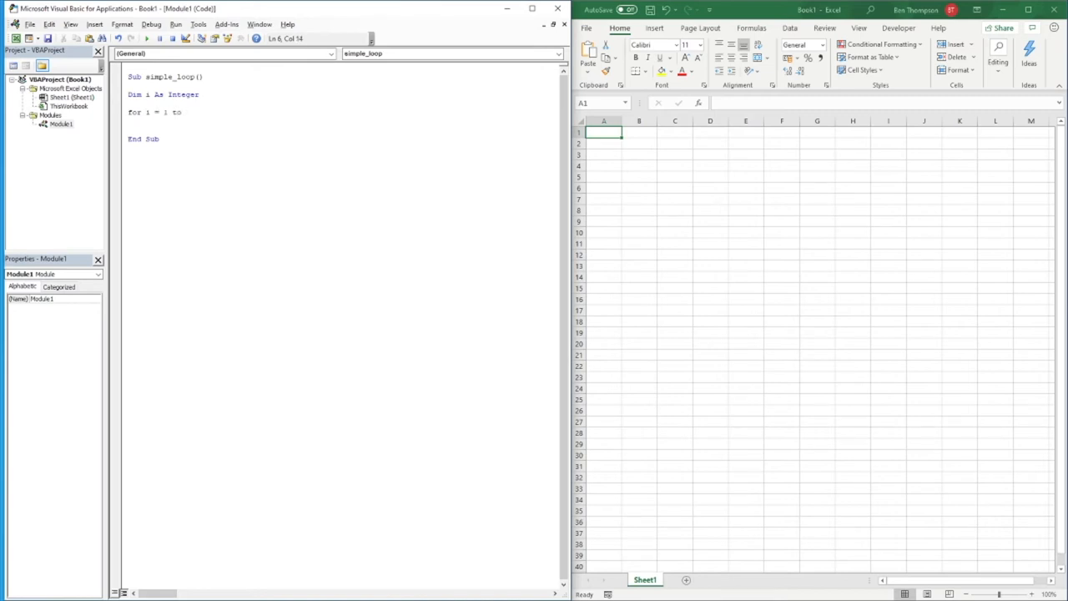
text(6)
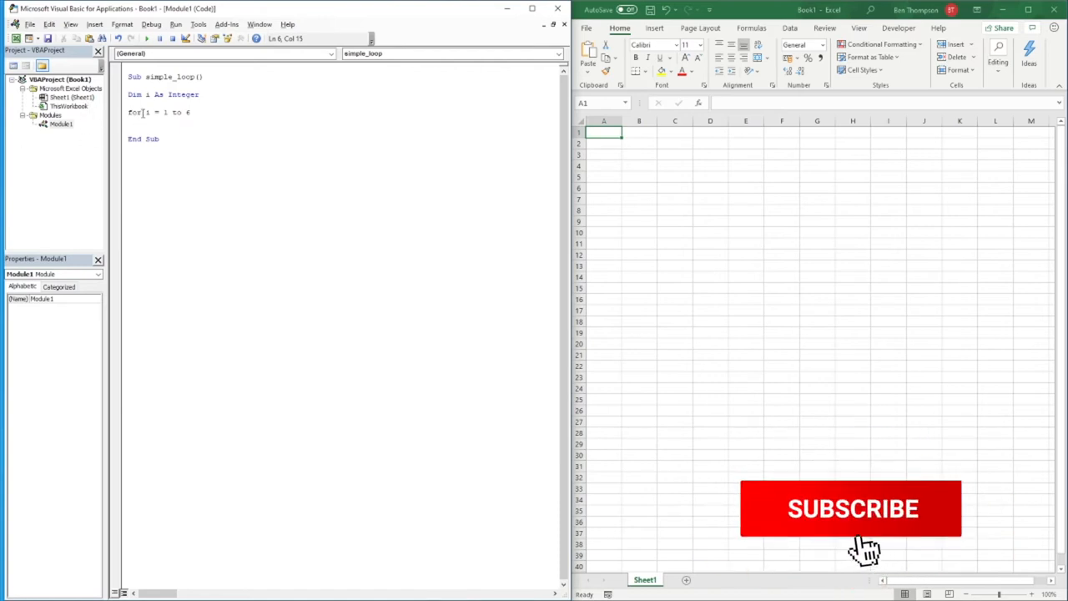
click(855, 509)
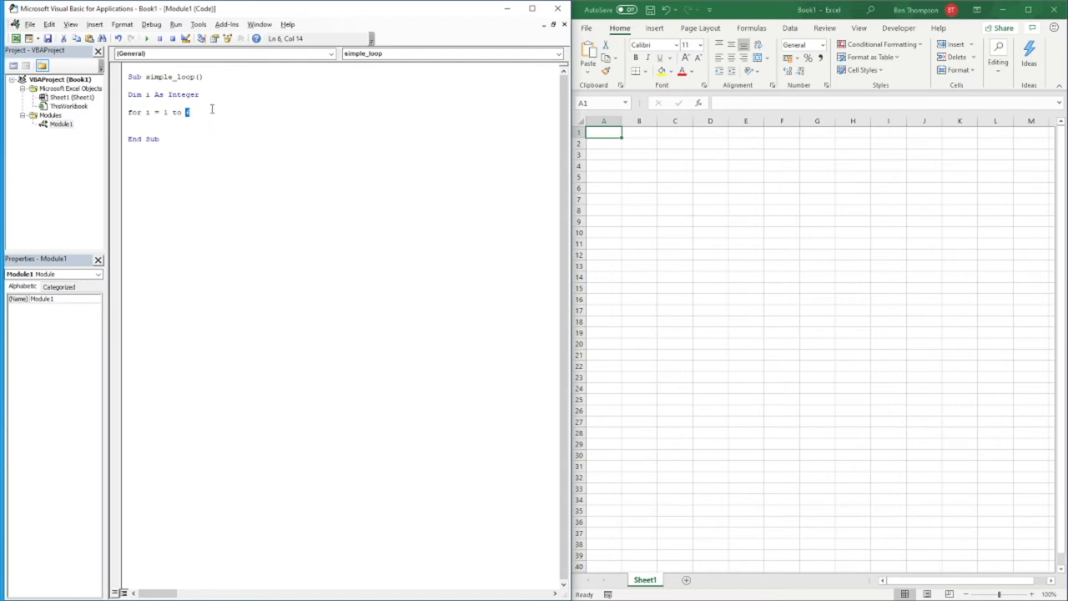
Start the loop body with a Sheets("Sheet1").Cells( reference
text(6)
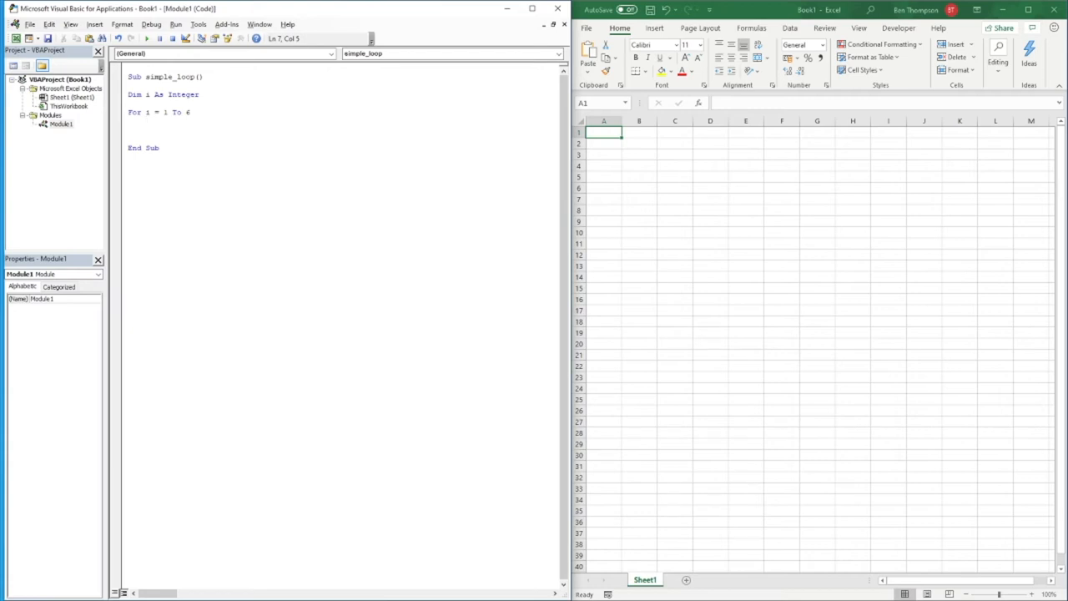
text(sh)
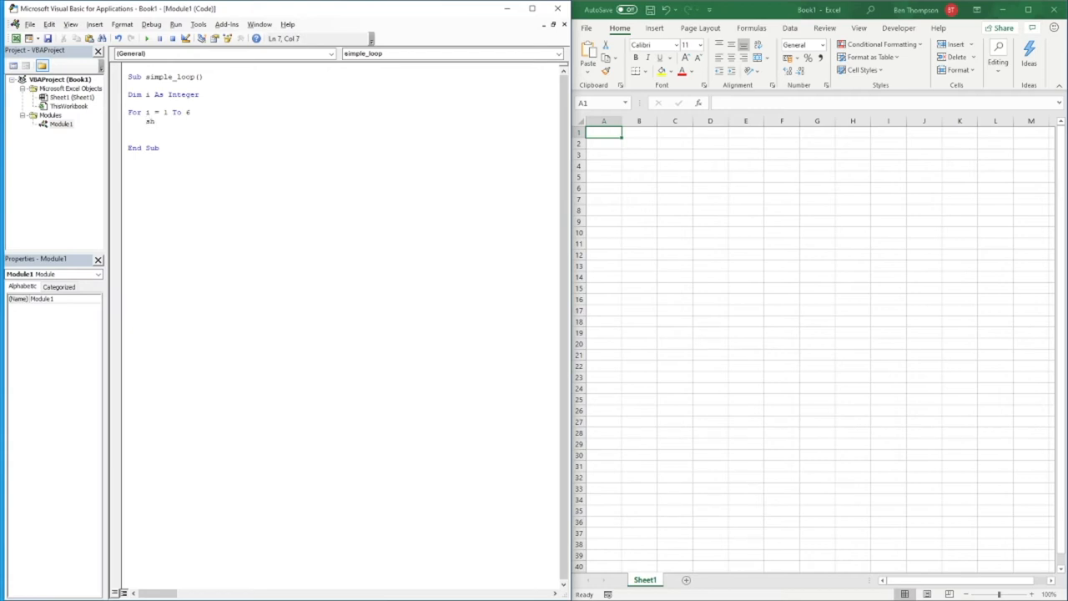
text(sheets(")
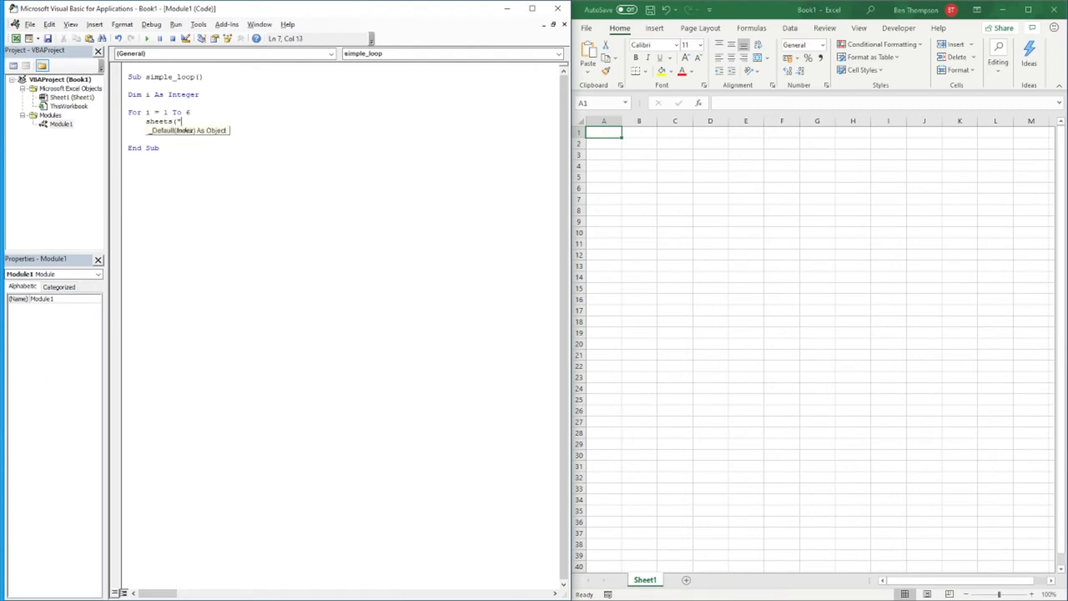
text(Sheet1)
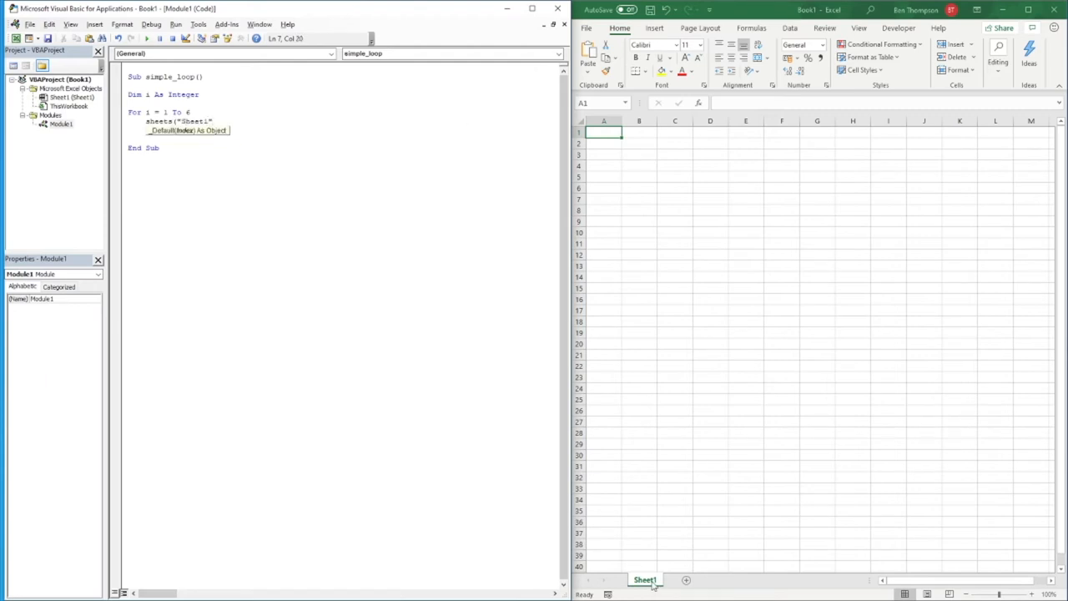
mouse_move(284, 172)
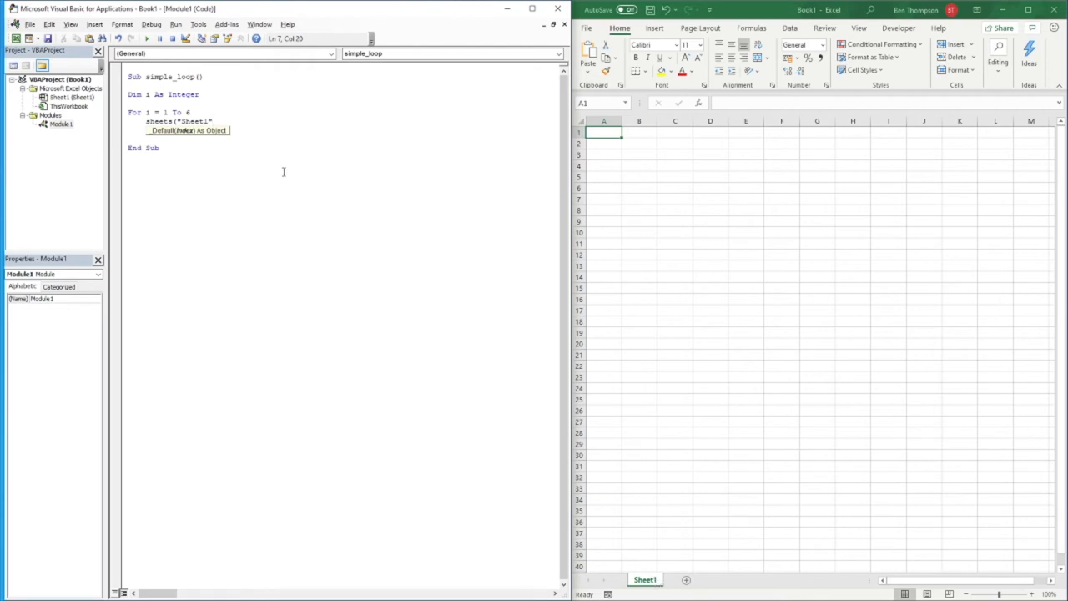
text())
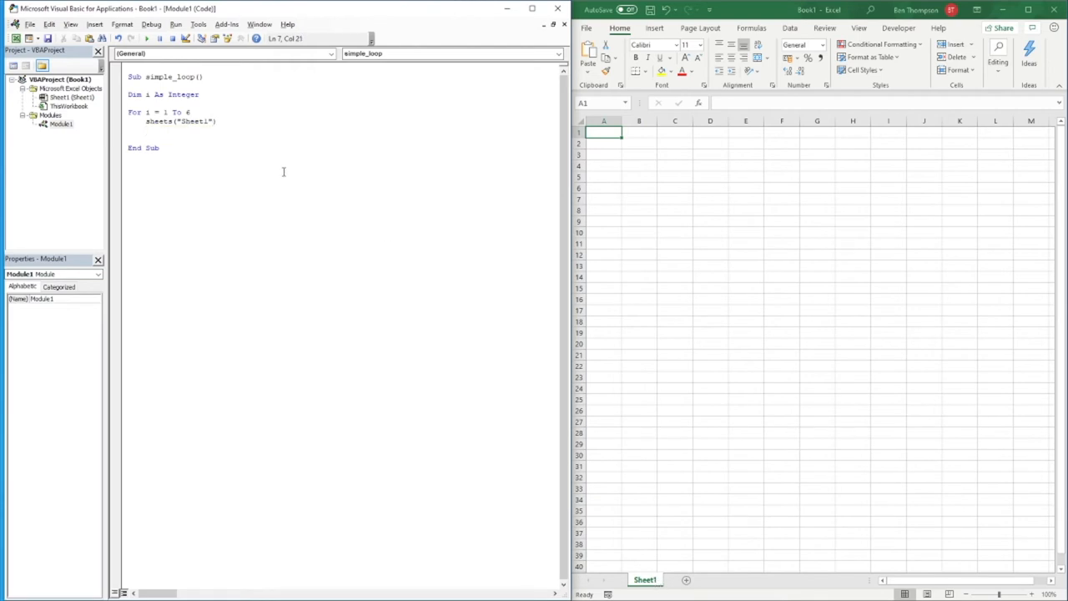
text(.)
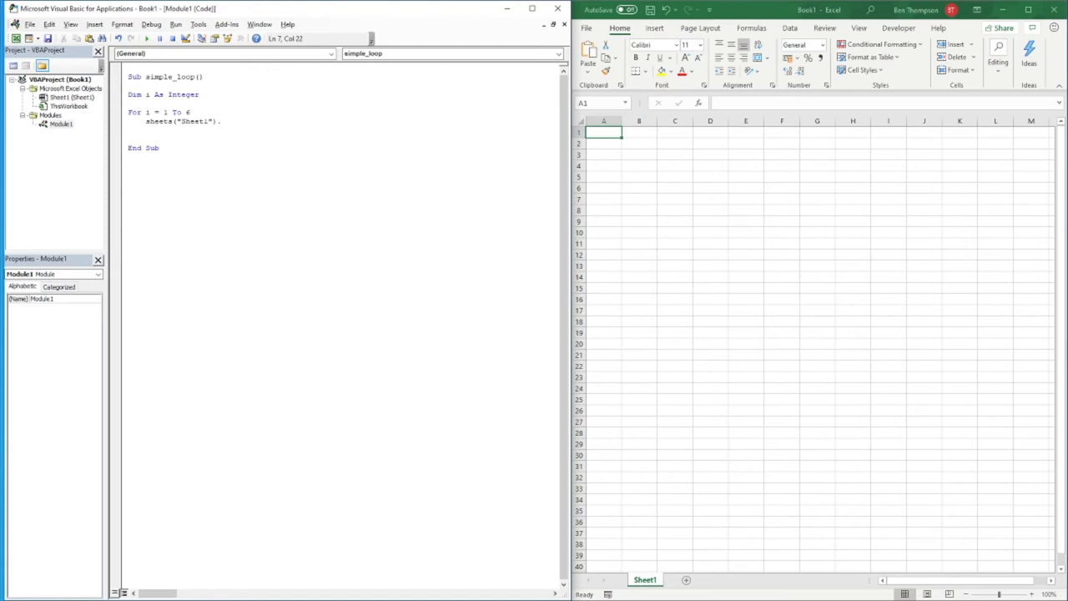
text(cell)
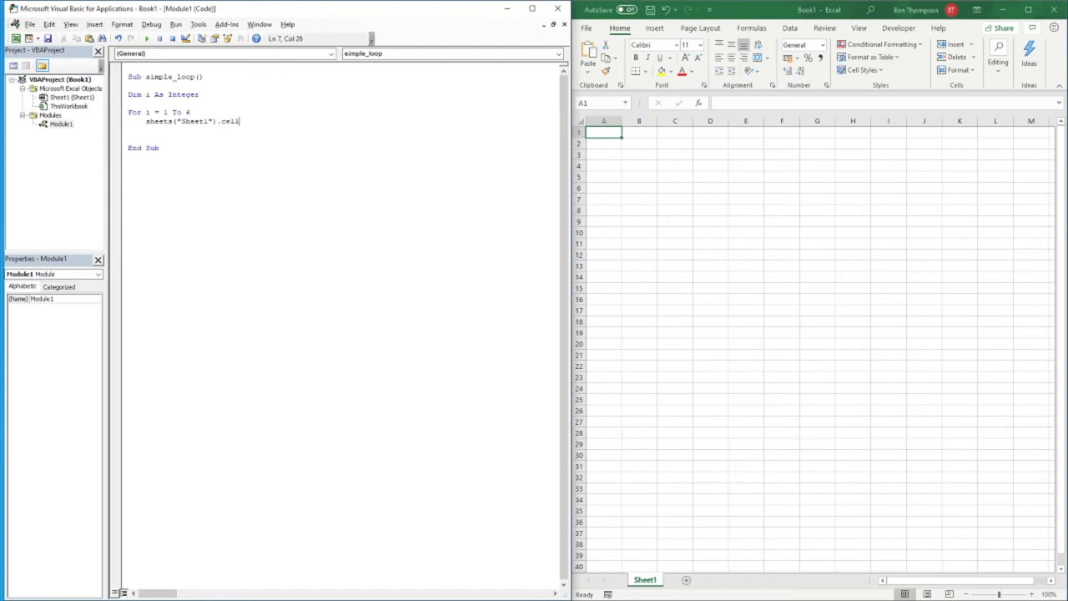
text(s()
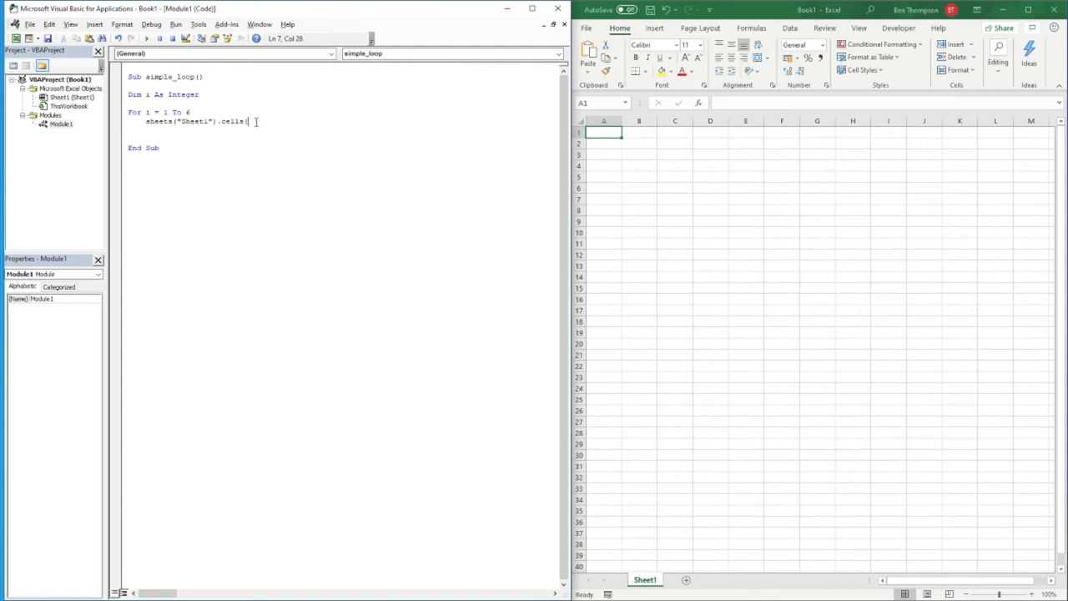
mouse_move(604, 133)
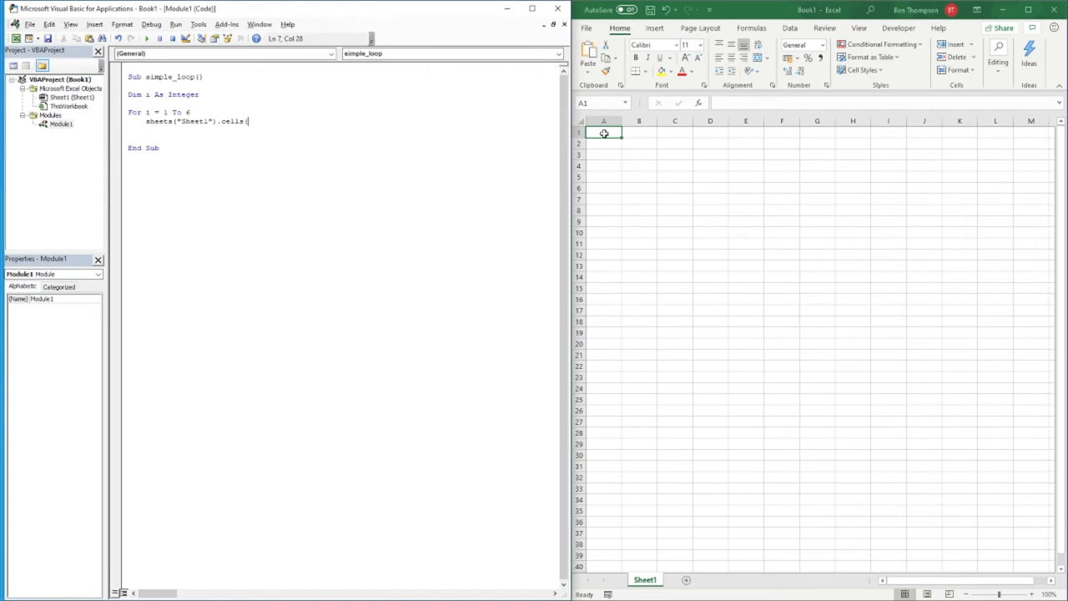
mouse_move(281, 162)
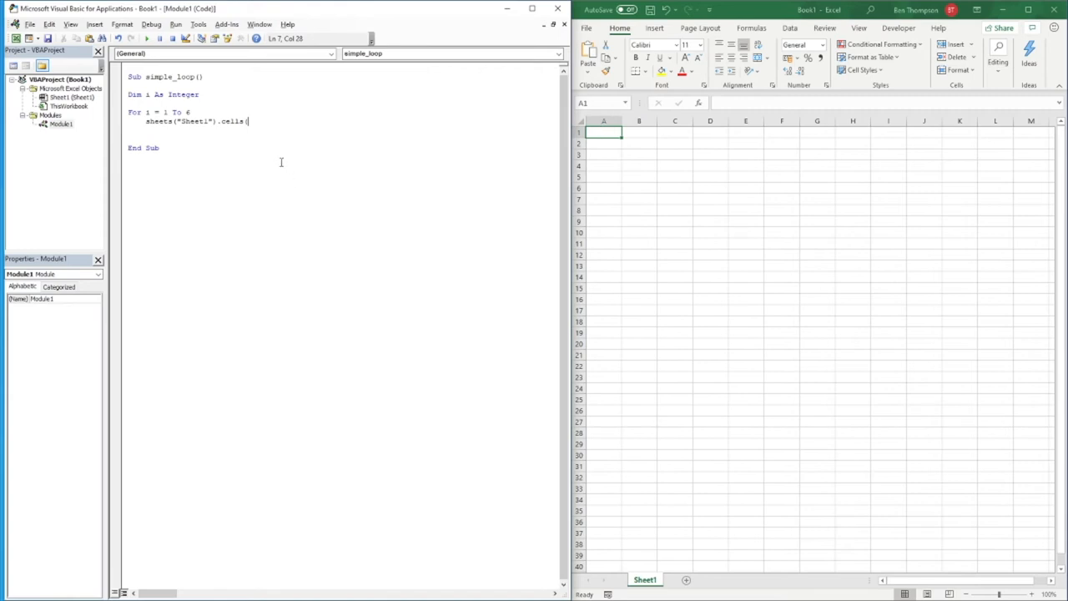
Complete the line as Cells(i, 1).Value = 100, correcting the row and column arguments
text(i)
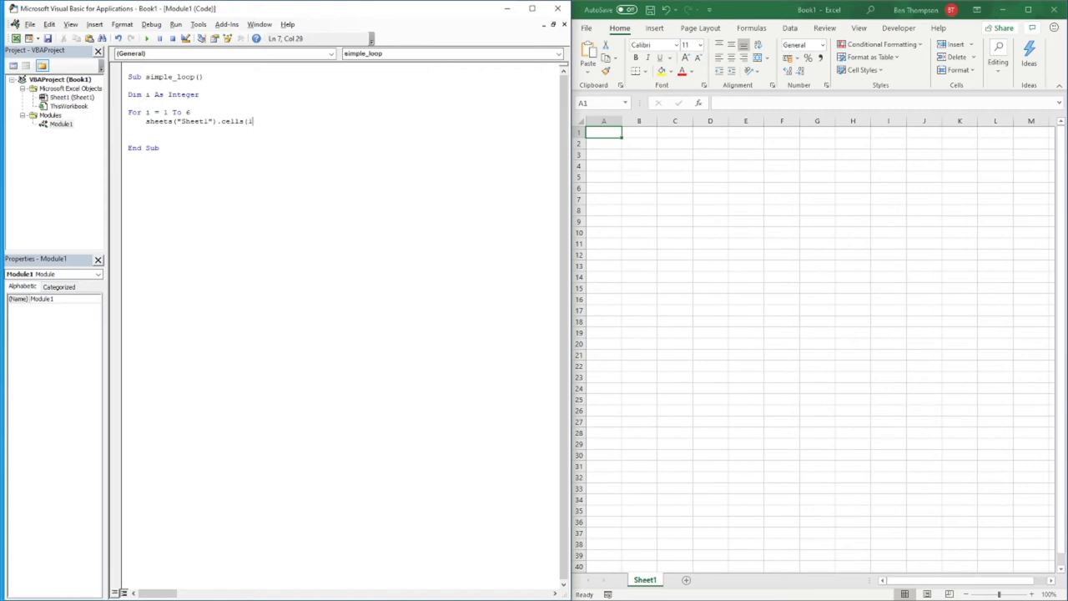
text(,)
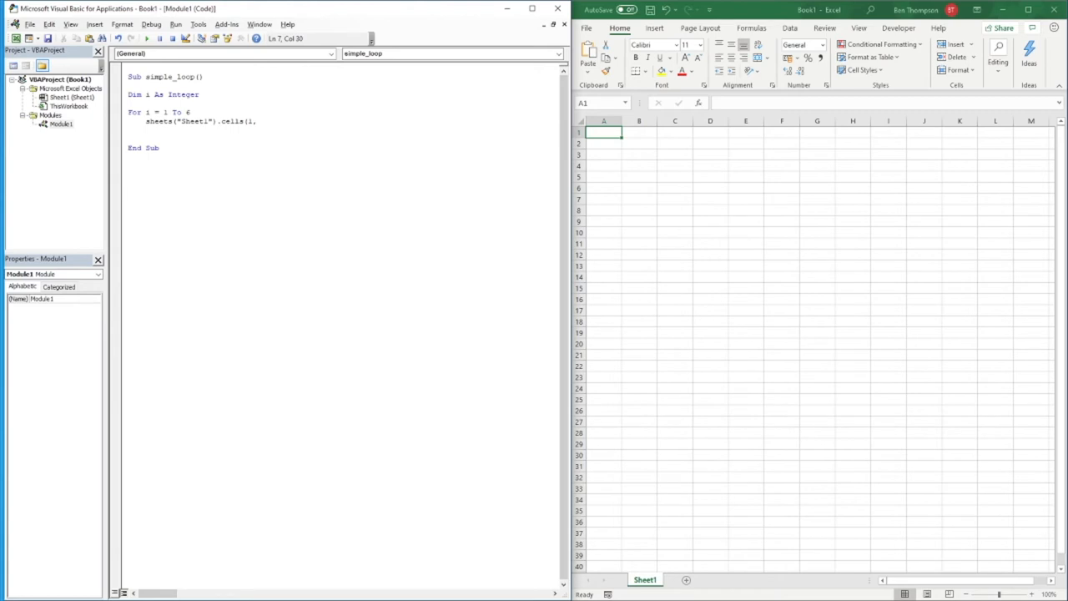
text(1)
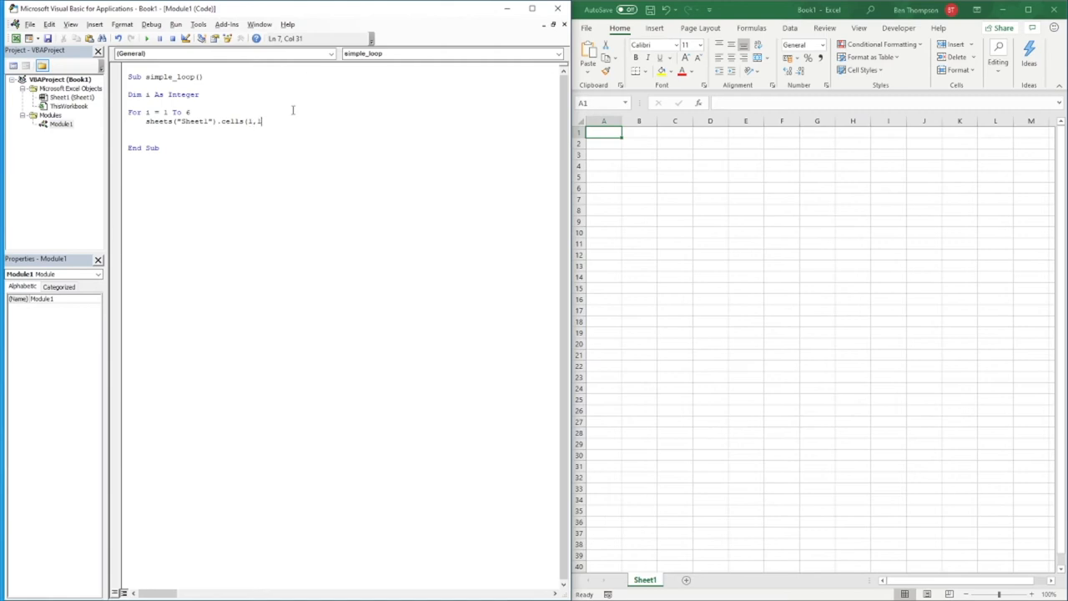
text(2)
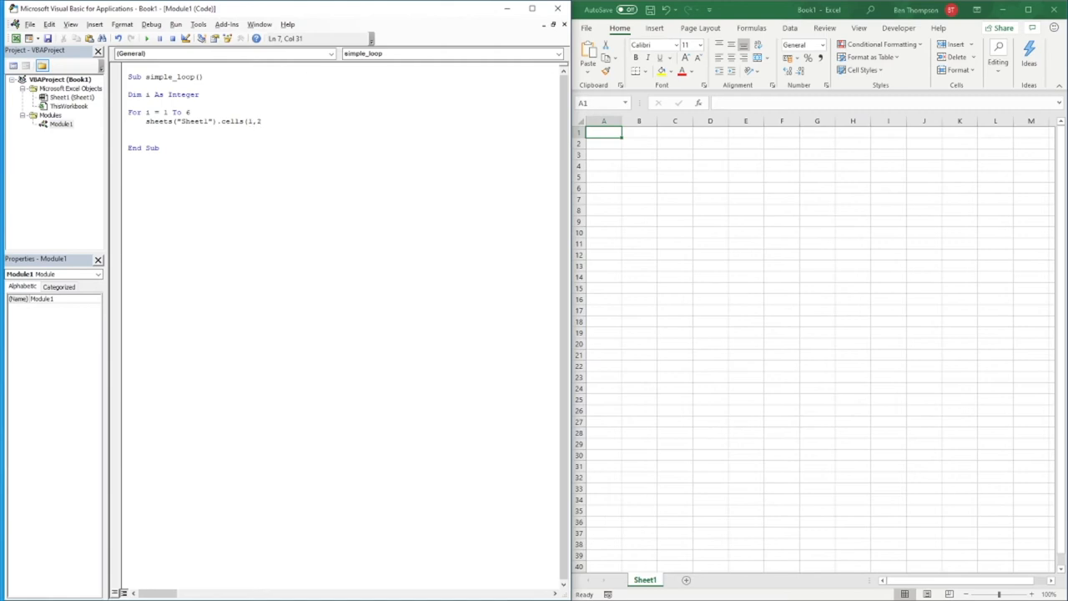
key(BackSpace)
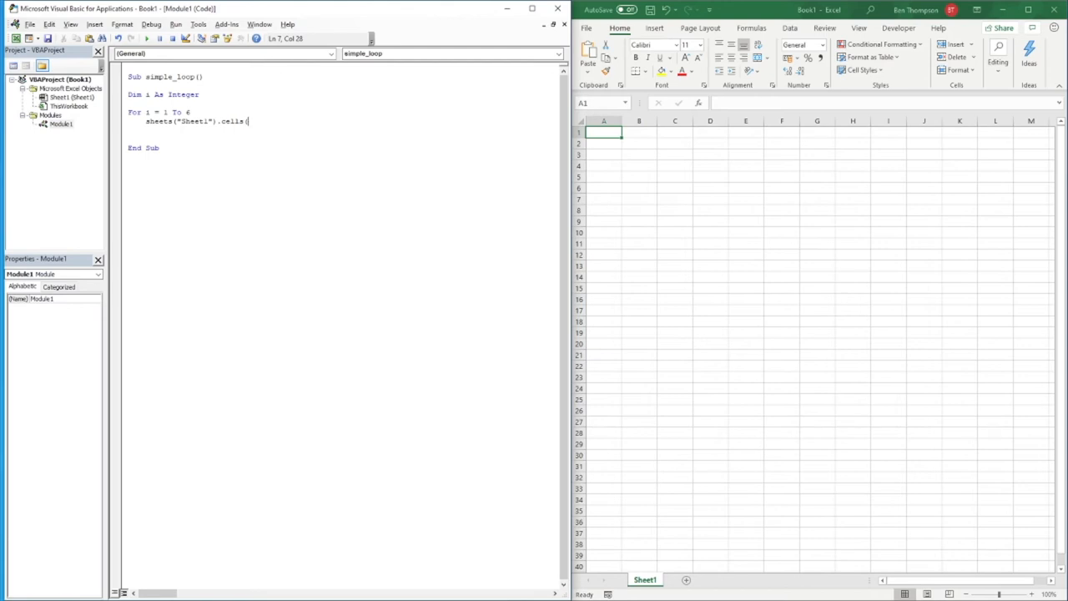
text(2,1))
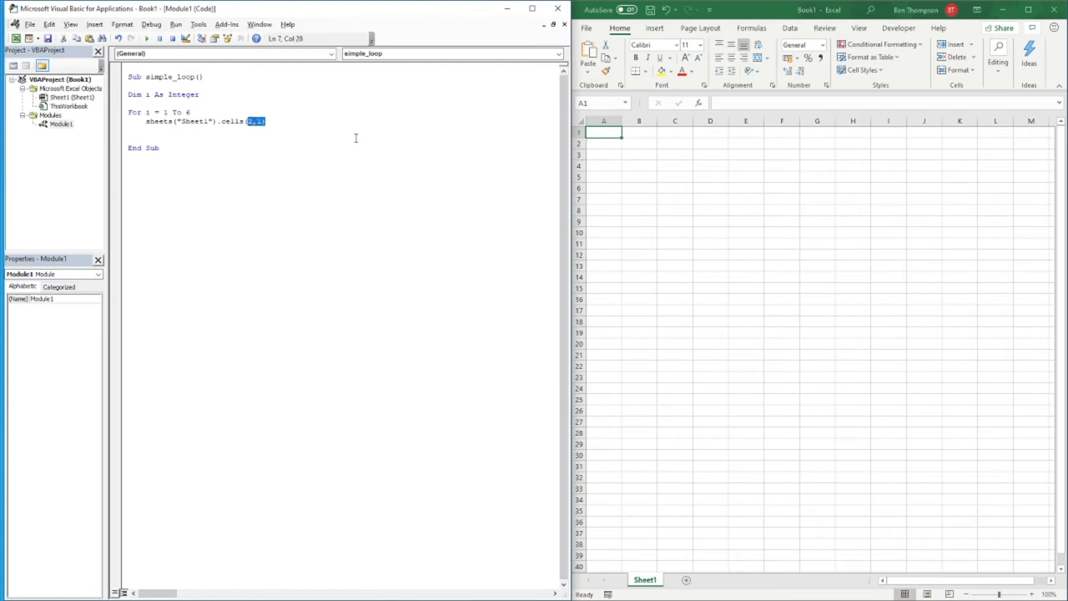
text((i)
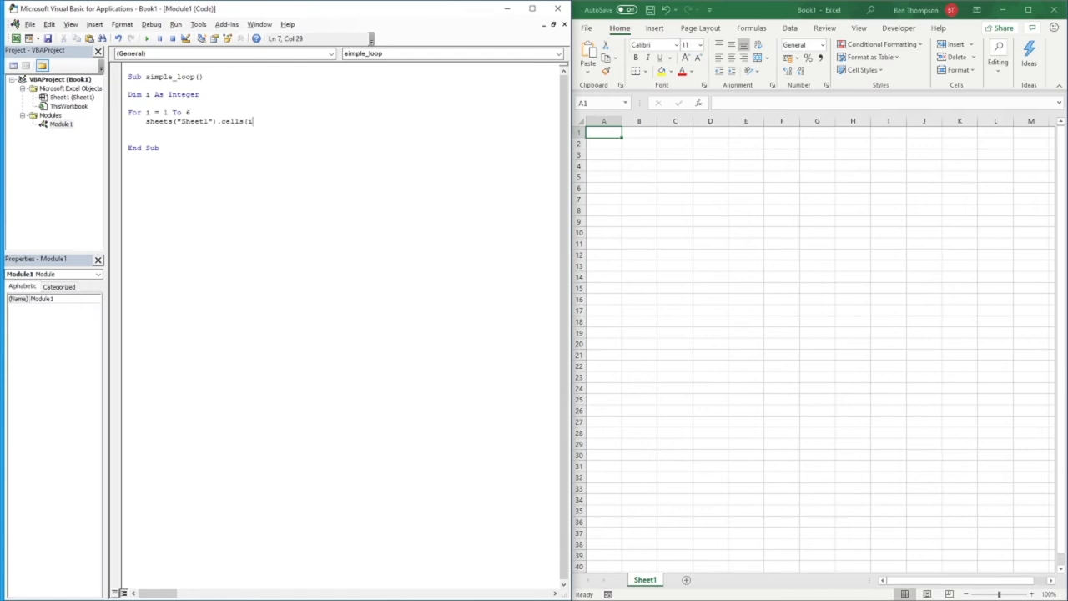
text(,)
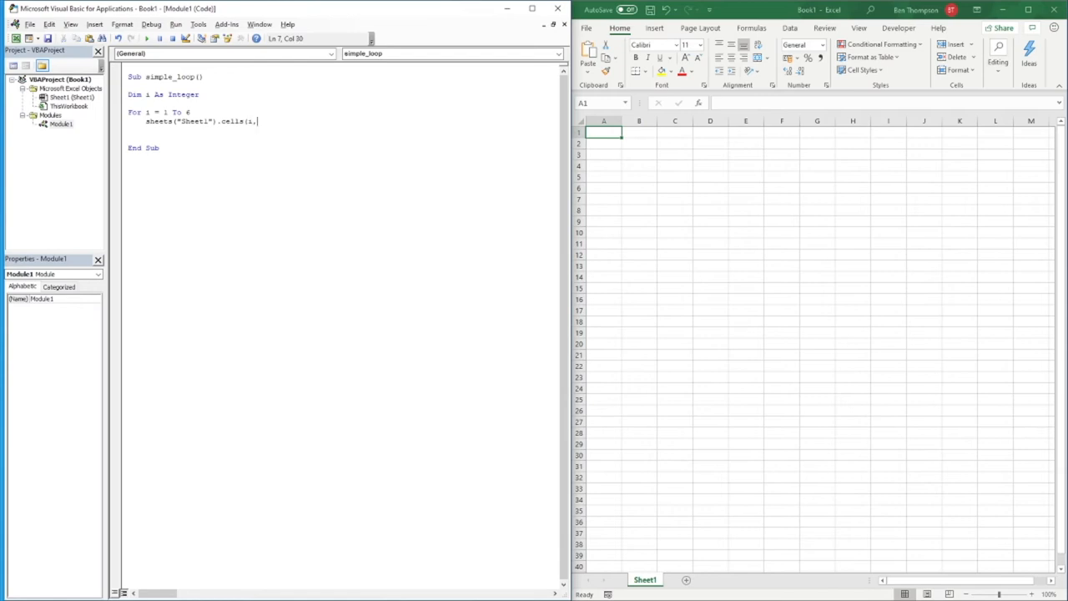
text(1)
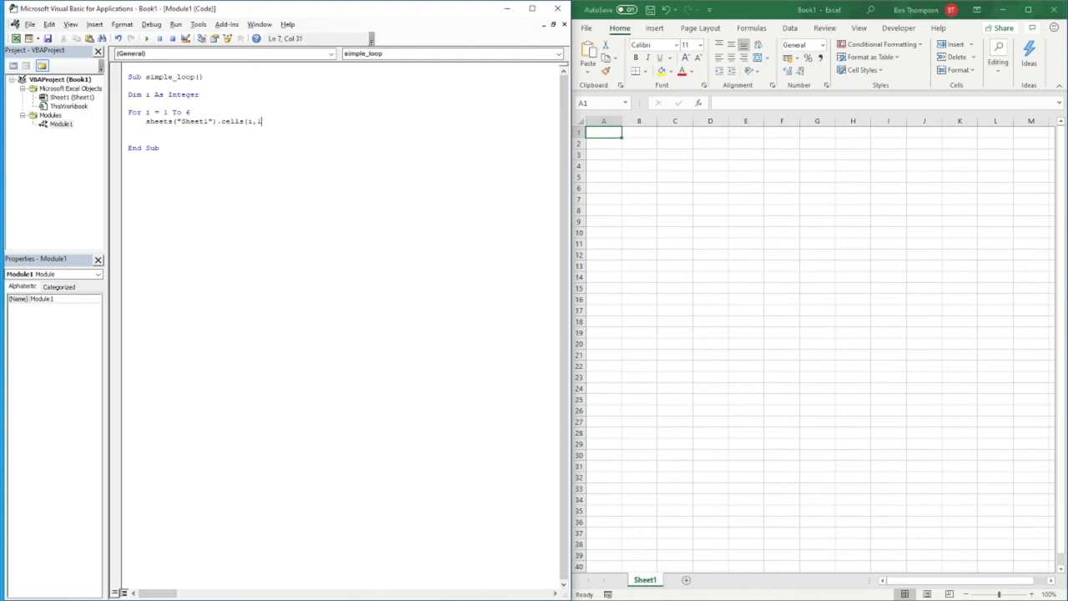
text())
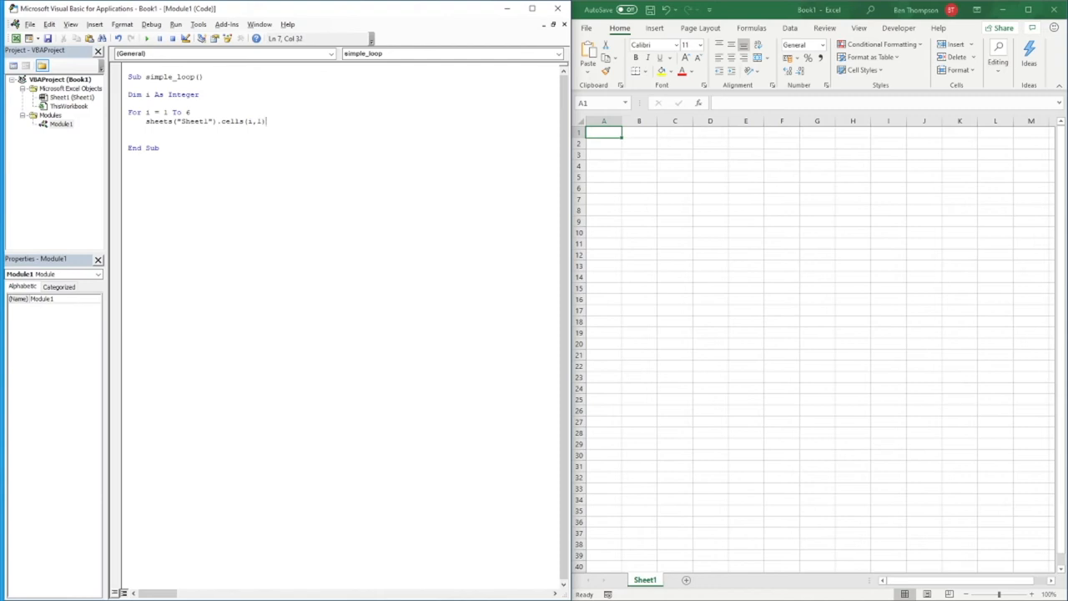
text(.value =)
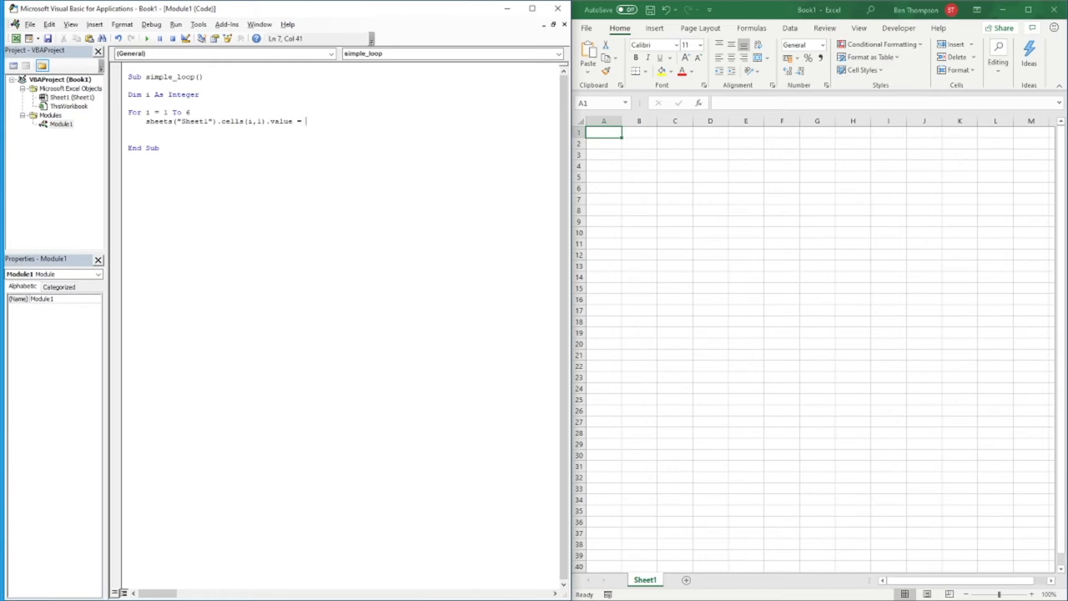
text(100)
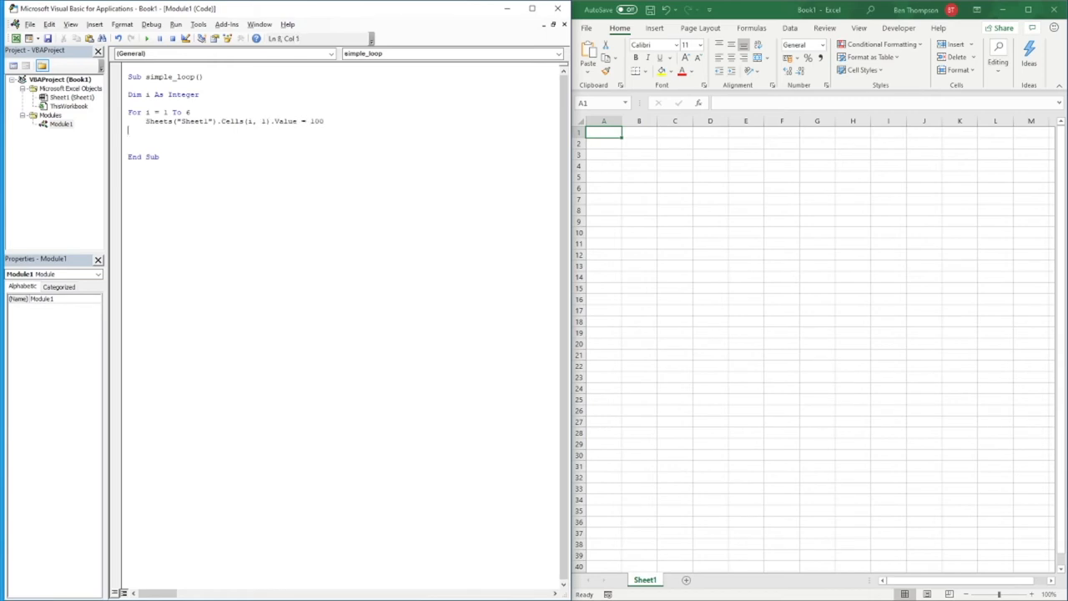
Close the loop with Next i and select the macro lines for indenting
text(next)
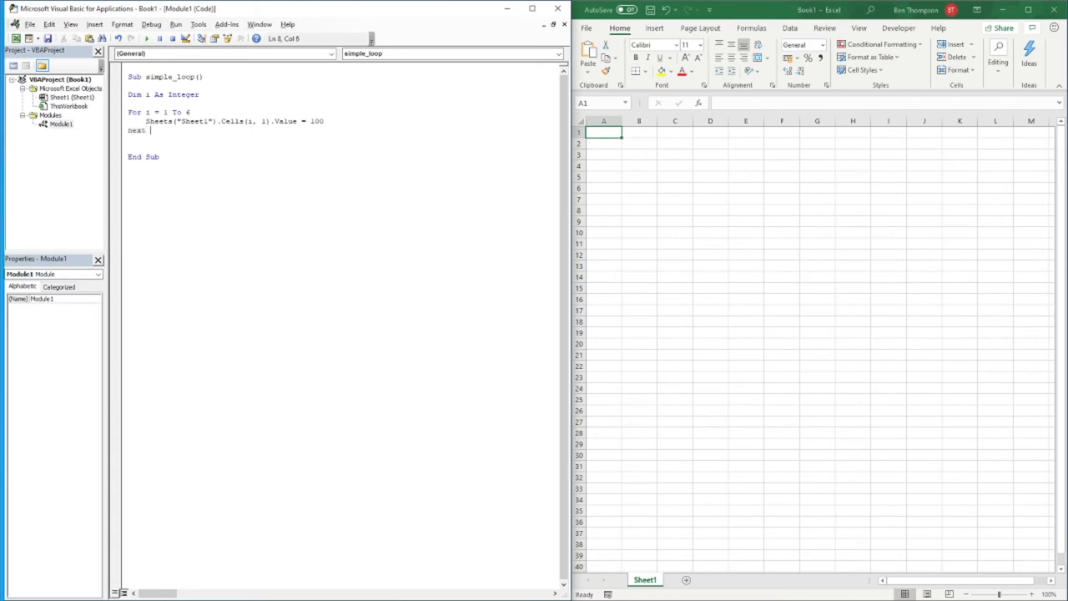
text(i)
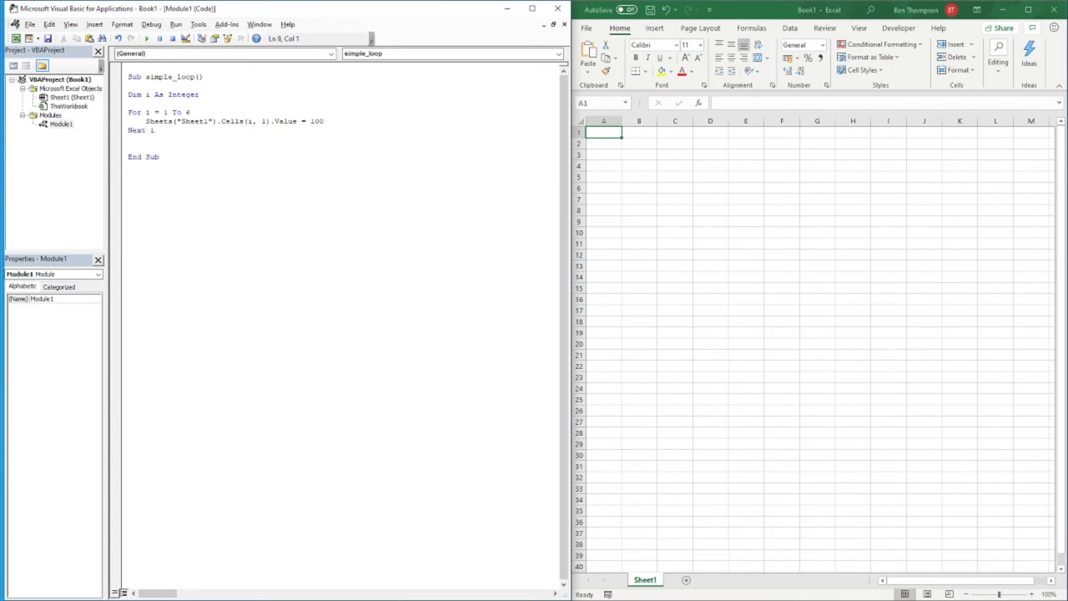
drag(130, 94, 154, 131)
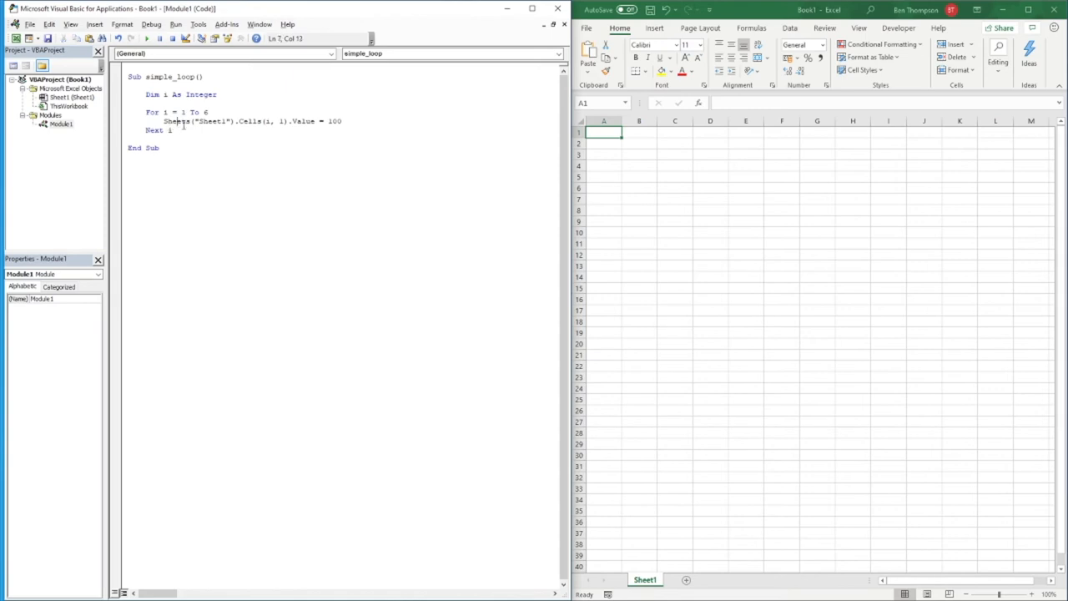
Set the Cells row argument to i, review the code, and select a cell on Sheet1
drag(170, 120, 270, 120)
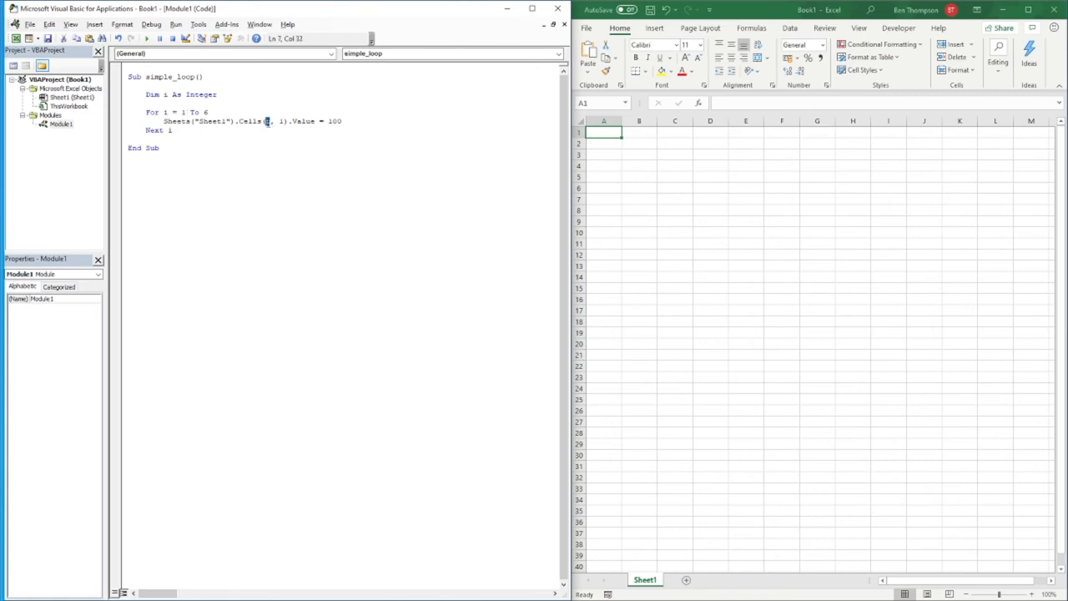
text(i)
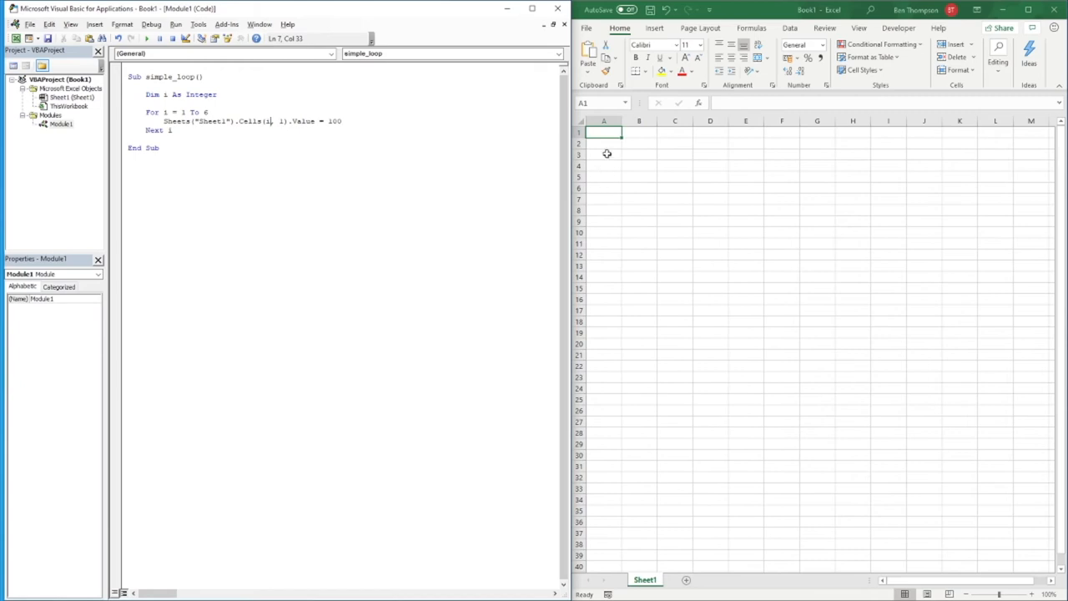
click(60, 101)
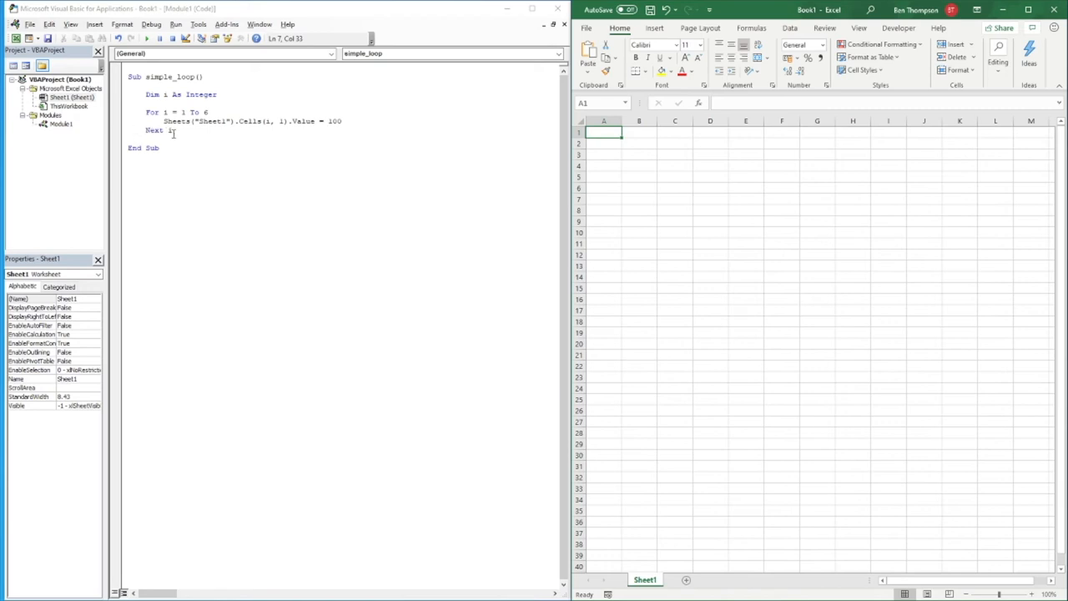
click(170, 133)
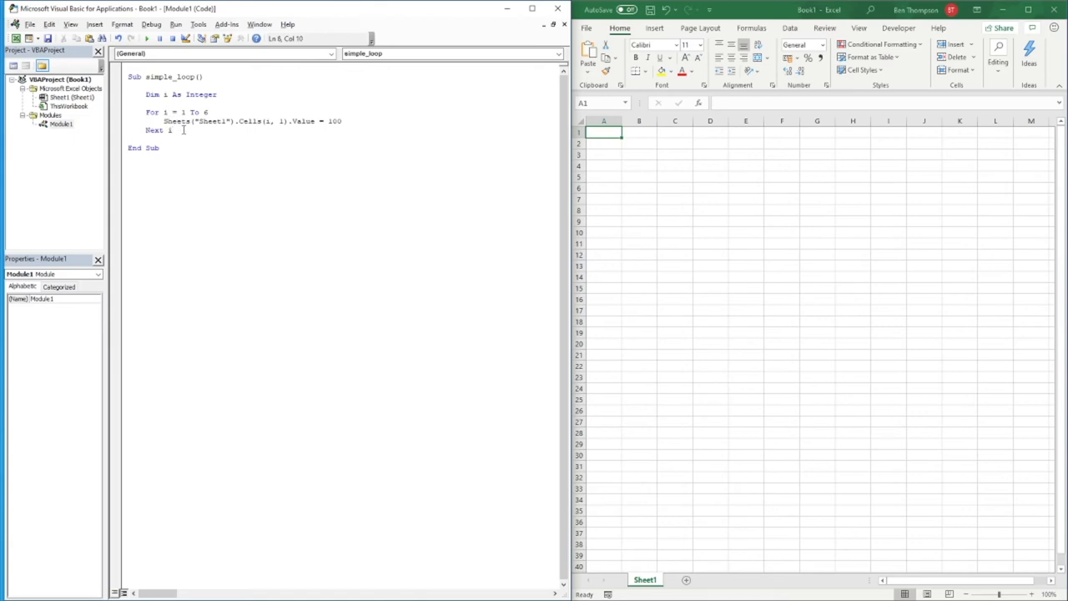
double_click(152, 107)
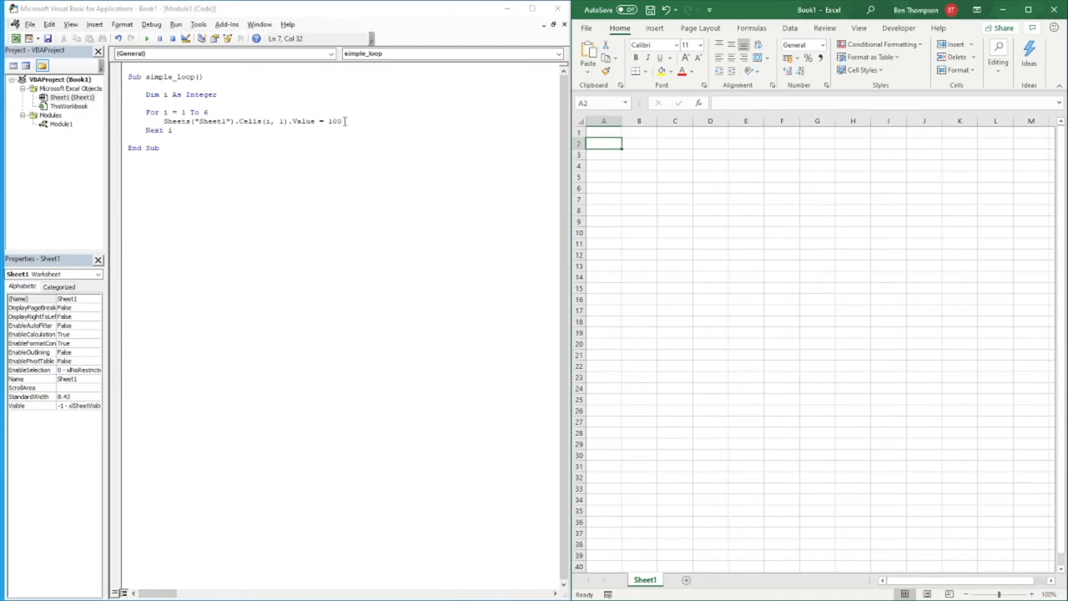
mouse_move(606, 184)
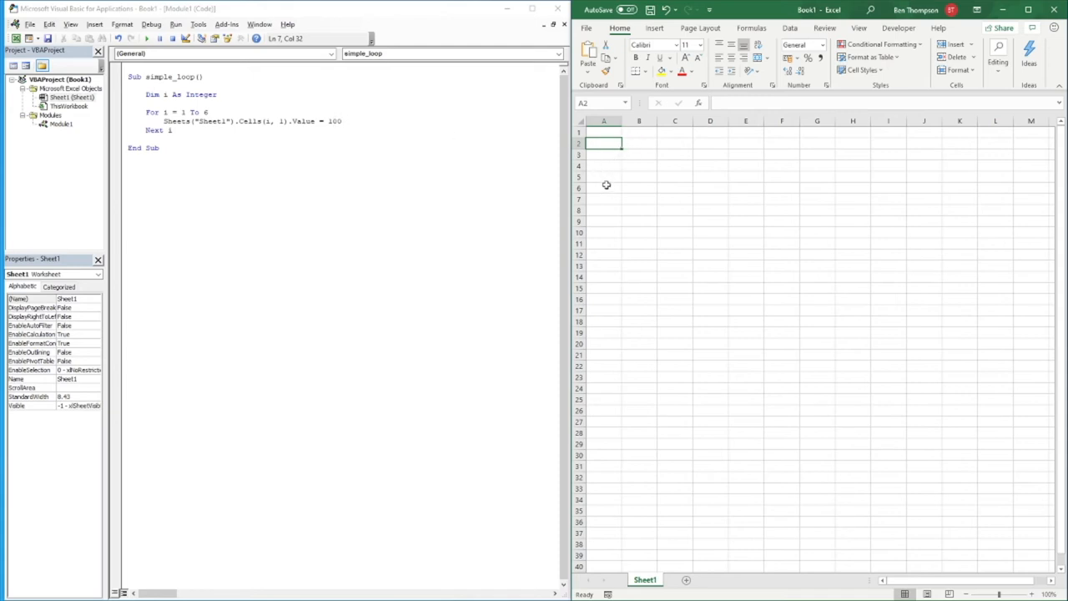
click(604, 187)
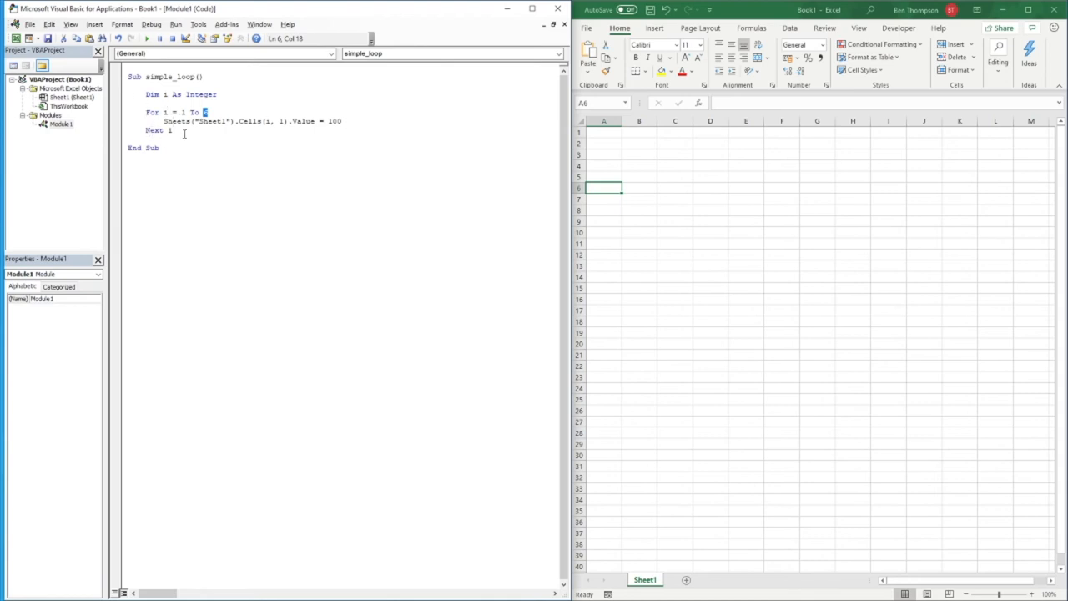
mouse_move(147, 153)
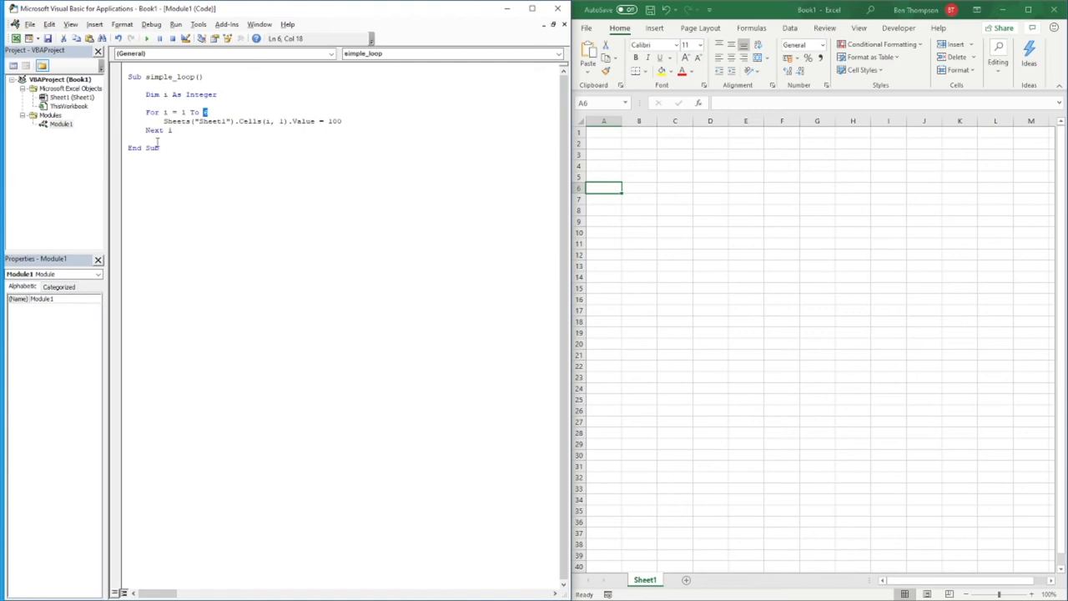
mouse_move(391, 197)
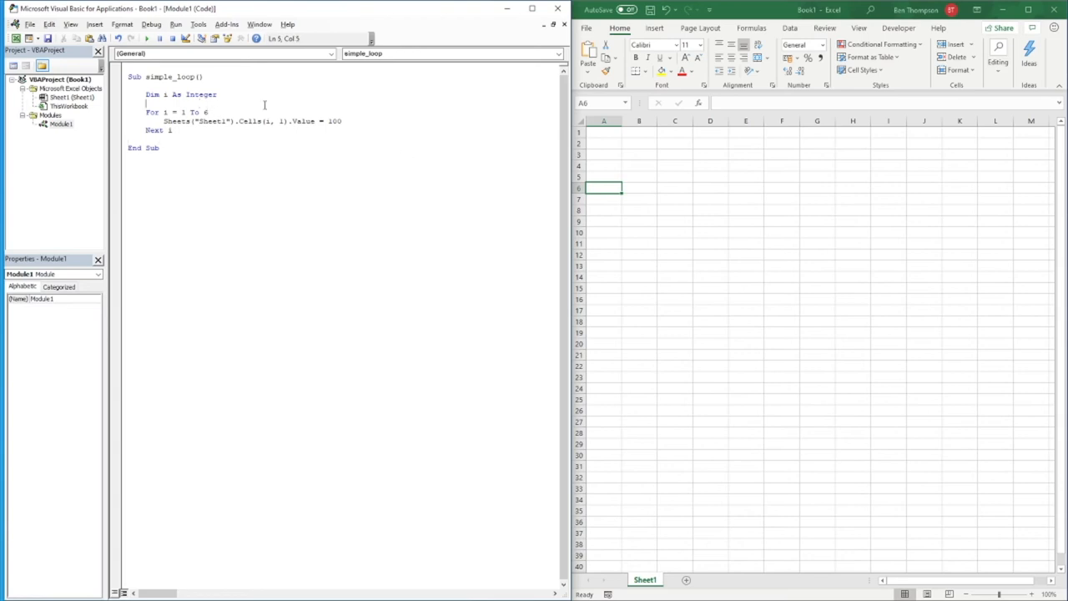
Run simple_loop with F5 so A1 through A6 on Sheet1 show 100
key(F5)
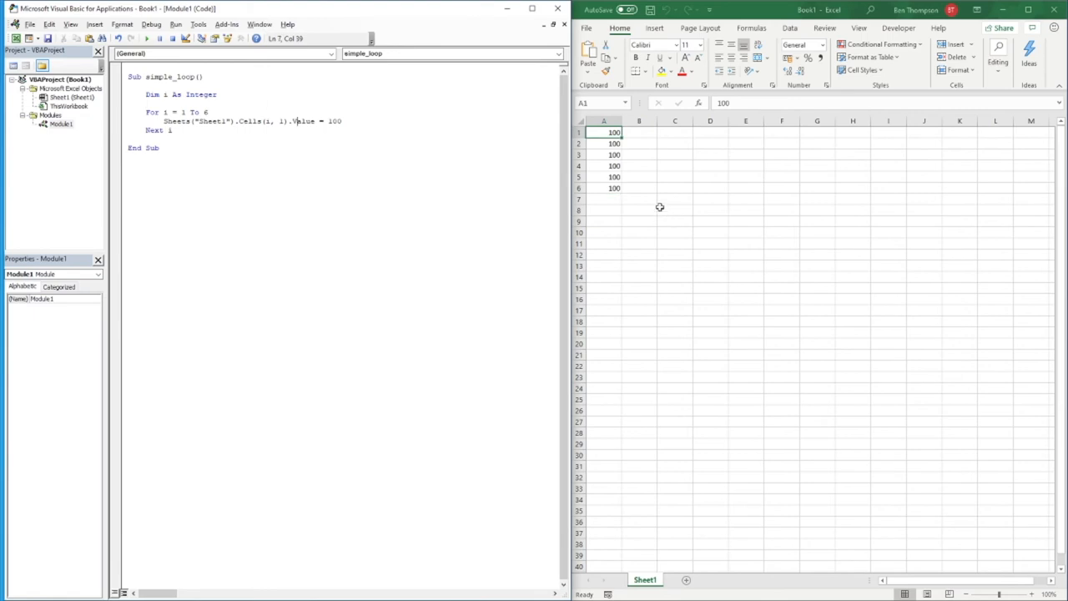
mouse_move(606, 187)
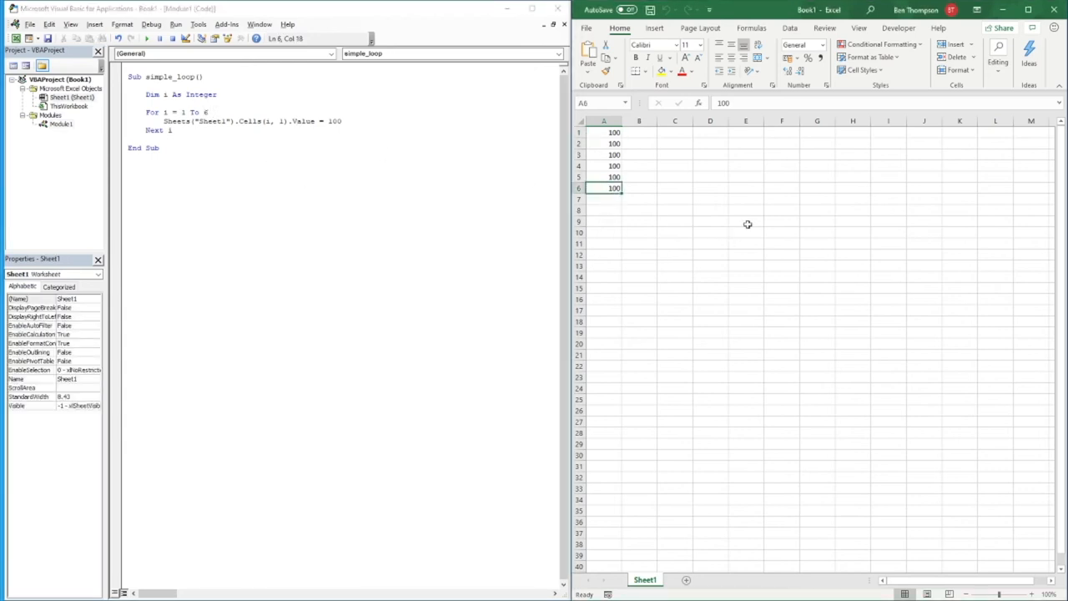
mouse_move(750, 223)
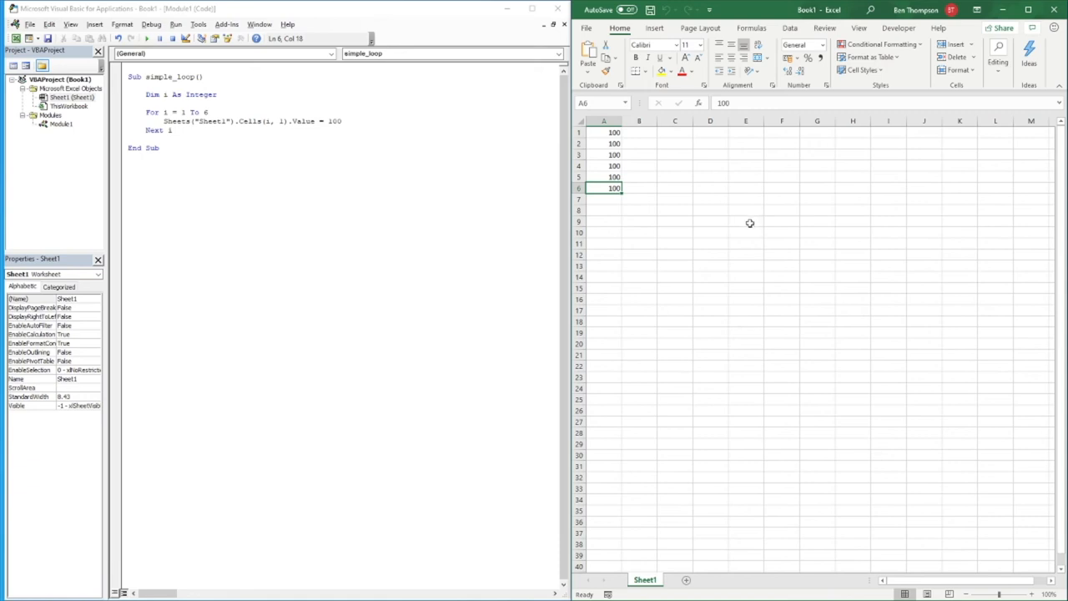
Clear column A and set a breakpoint on the Next i line
click(604, 120)
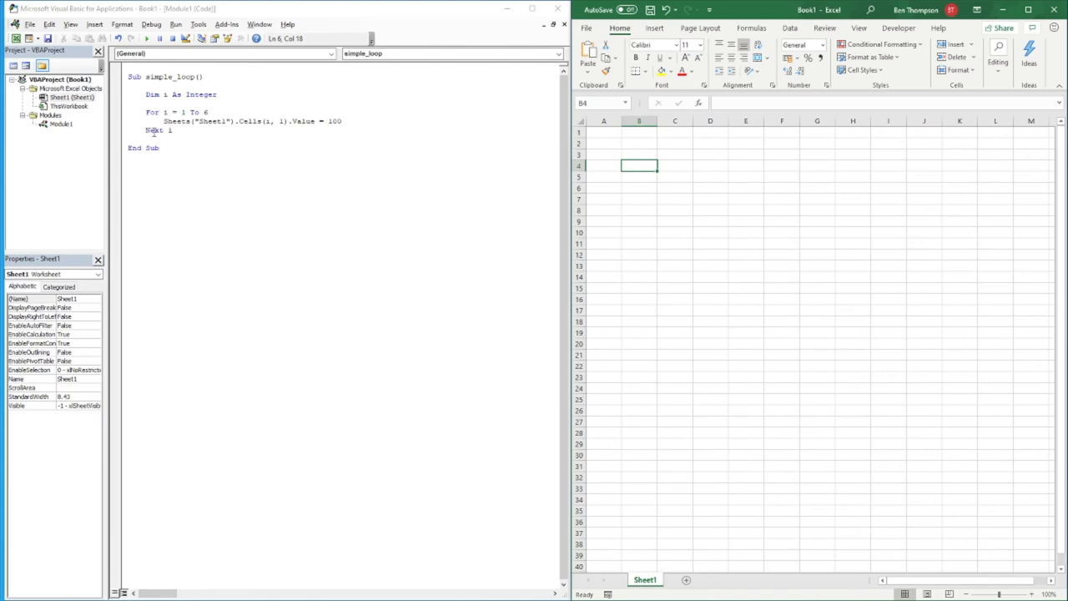
click(117, 130)
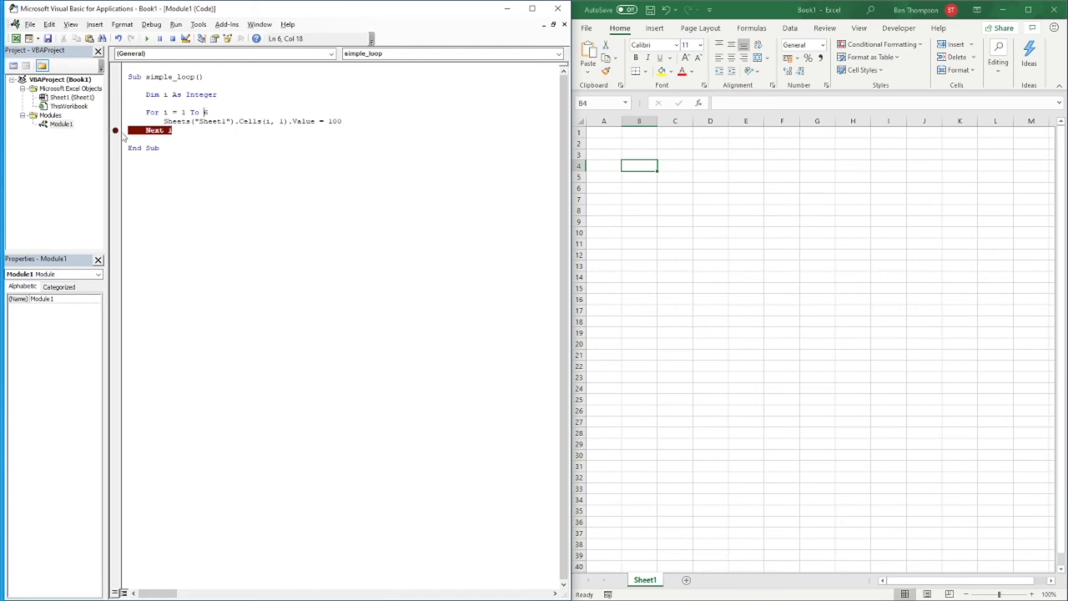
mouse_move(265, 180)
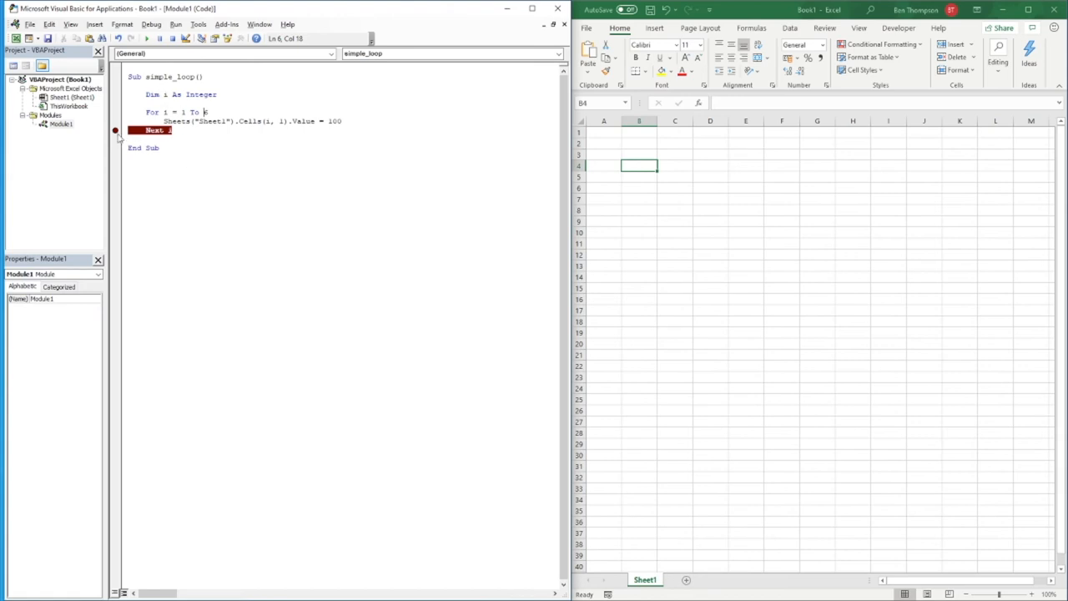
mouse_move(117, 141)
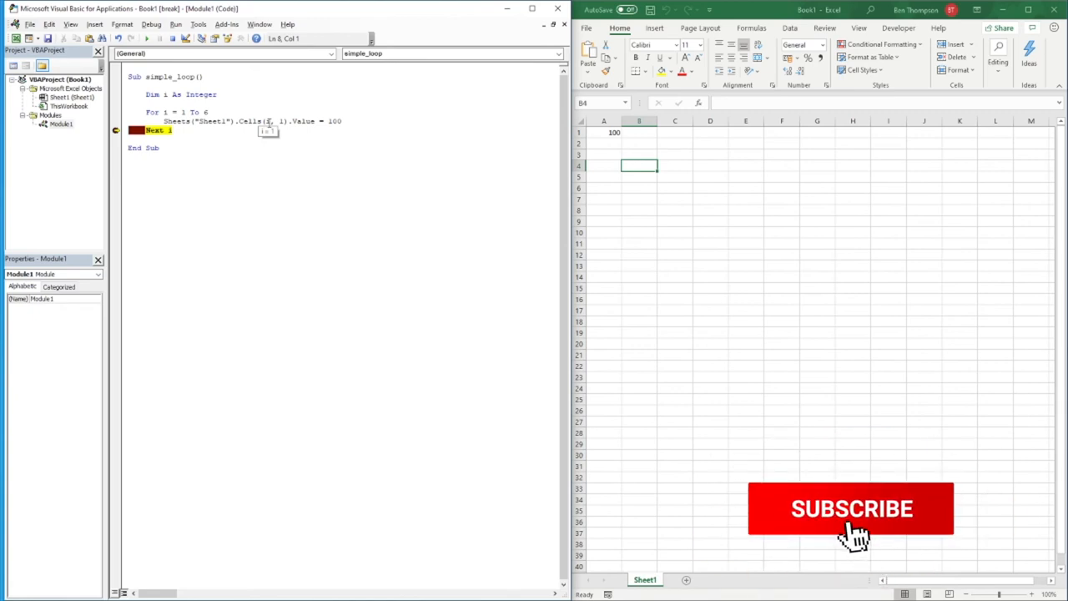
Resume past the Next i breakpoint pass by pass until A1–A6 hold 100
click(847, 521)
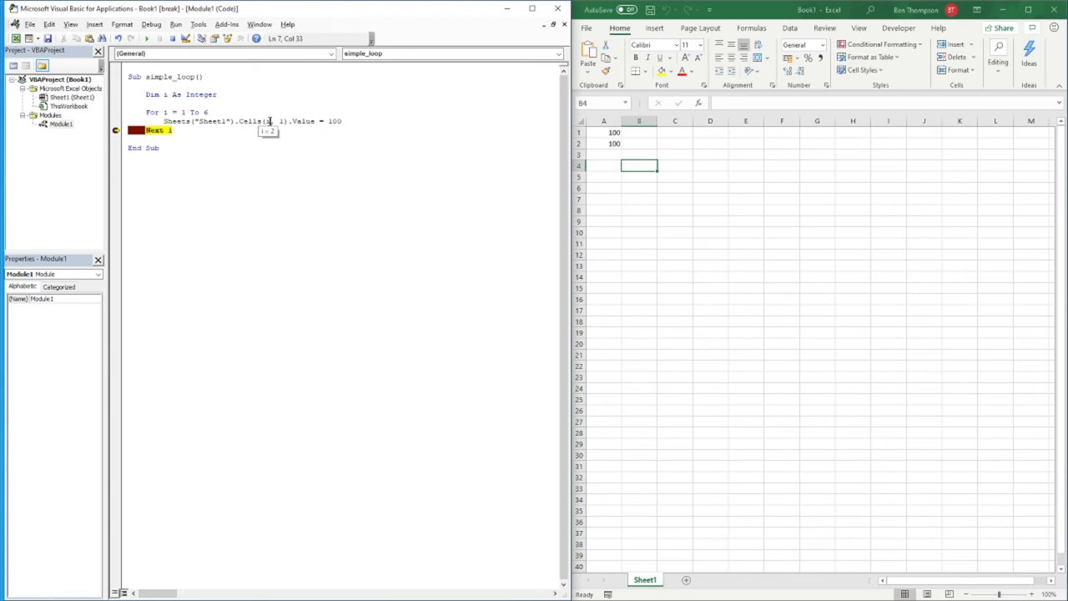
key(F8)
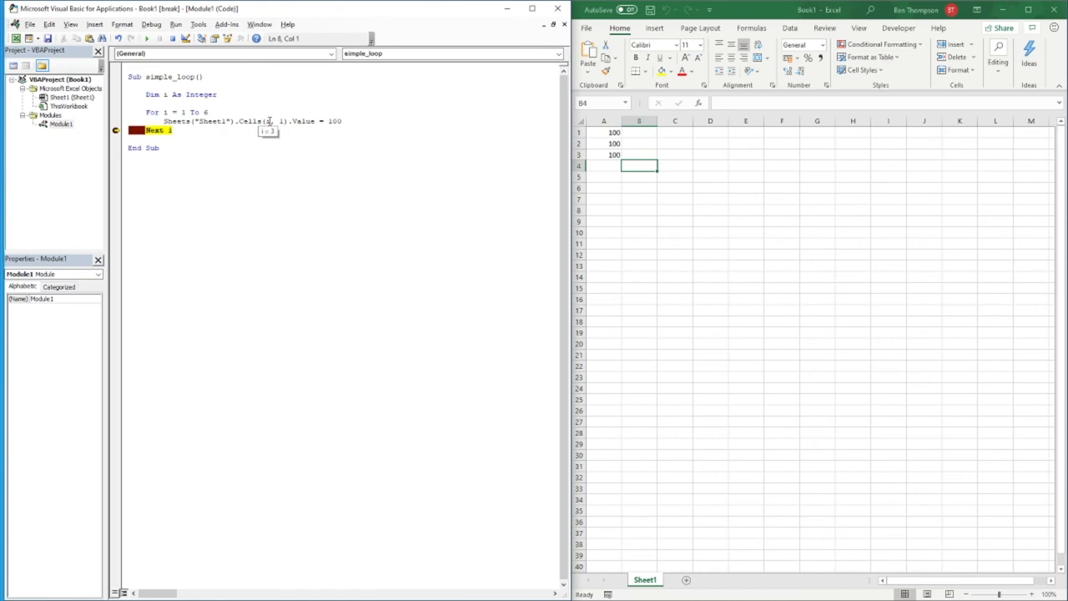
key(F8)
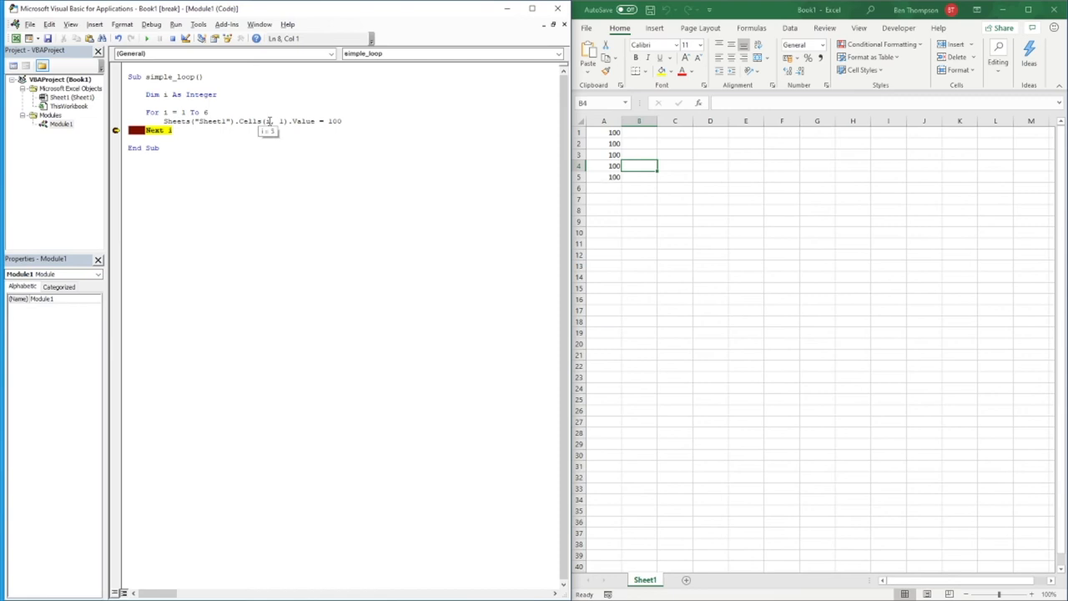
key(F8)
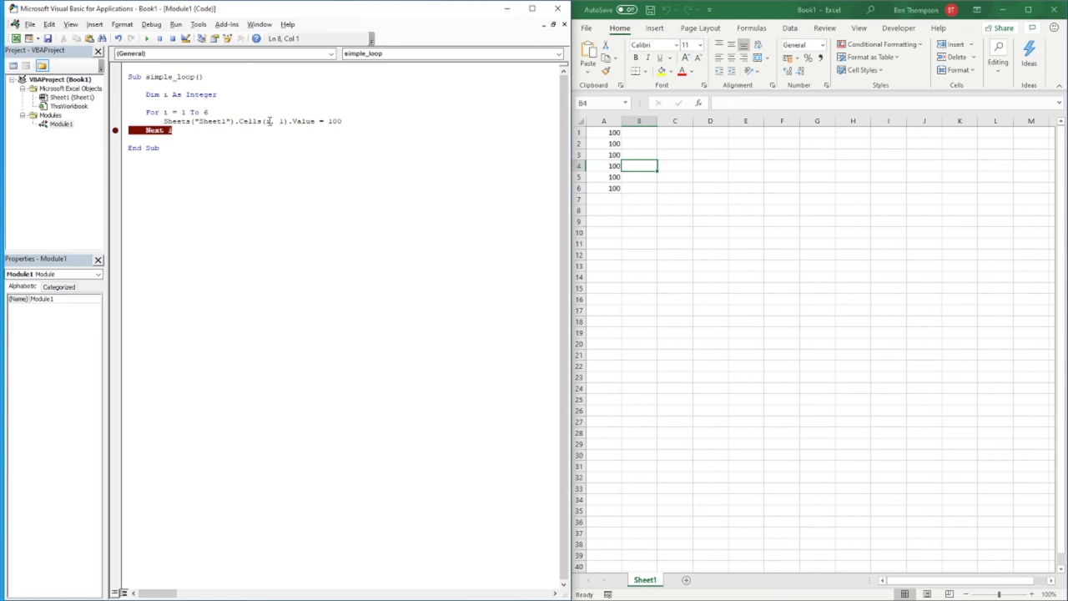
mouse_move(140, 63)
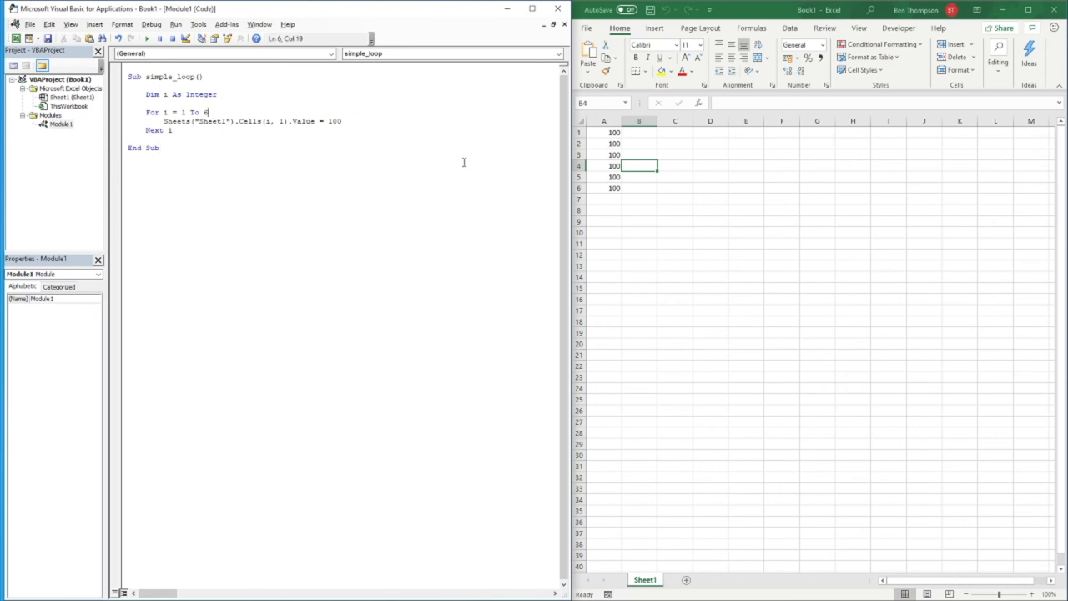
Change the loop end from 6 to 10 so the macro fills A1–A10 with 100
text(0)
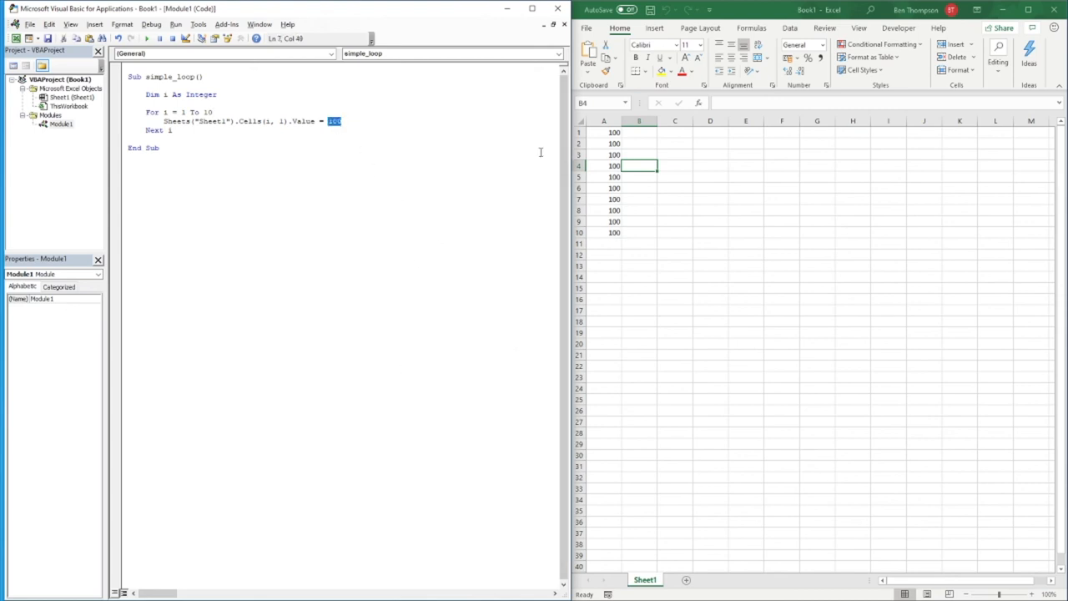
Change the assigned value to 150 and rerun so A1–A10 show 150
text(150)
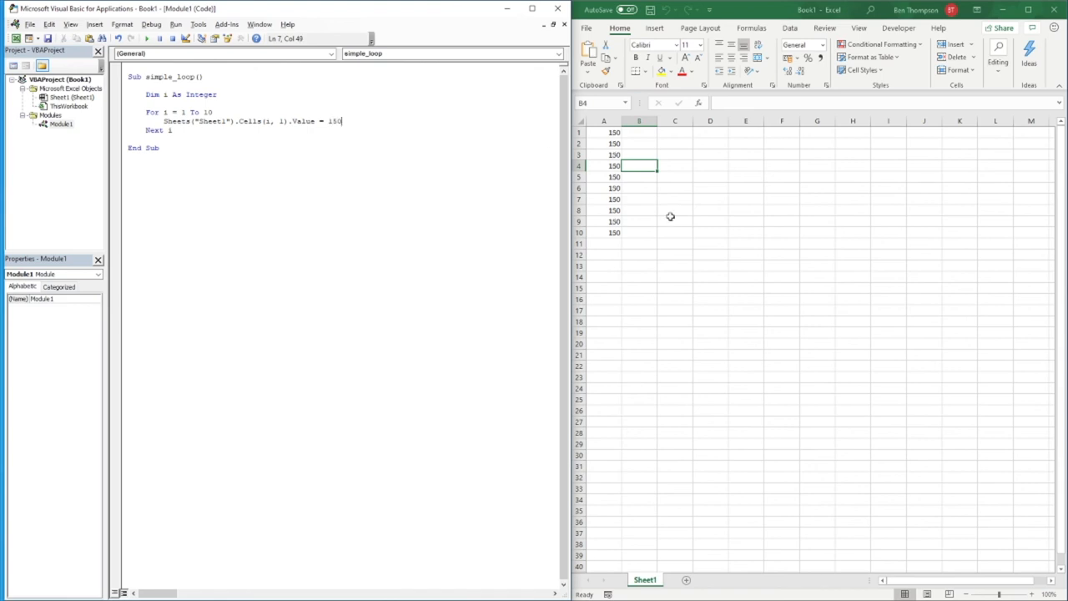
mouse_move(681, 250)
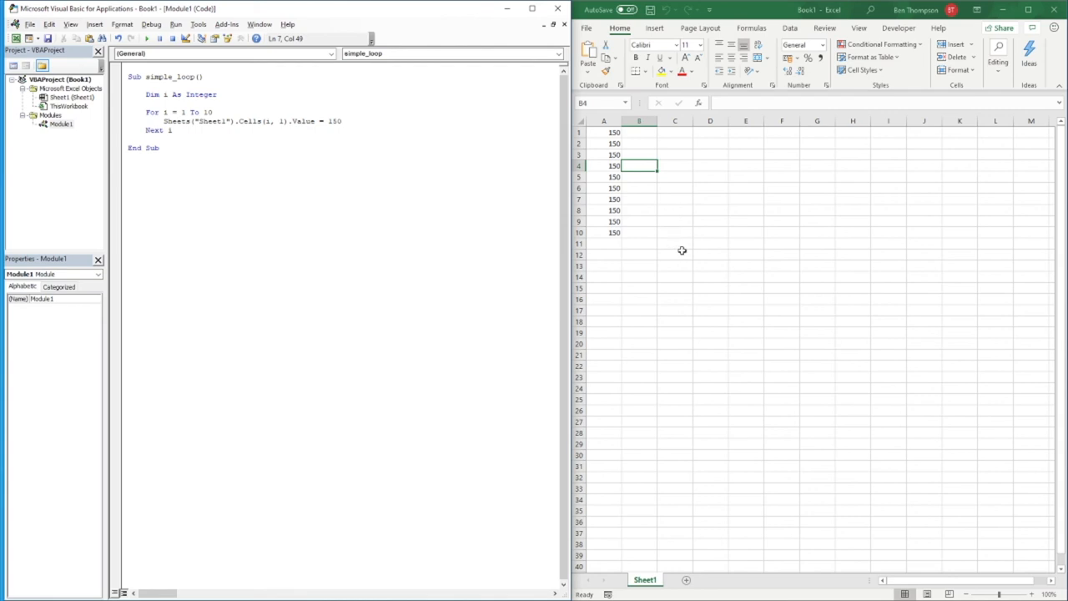
mouse_move(682, 247)
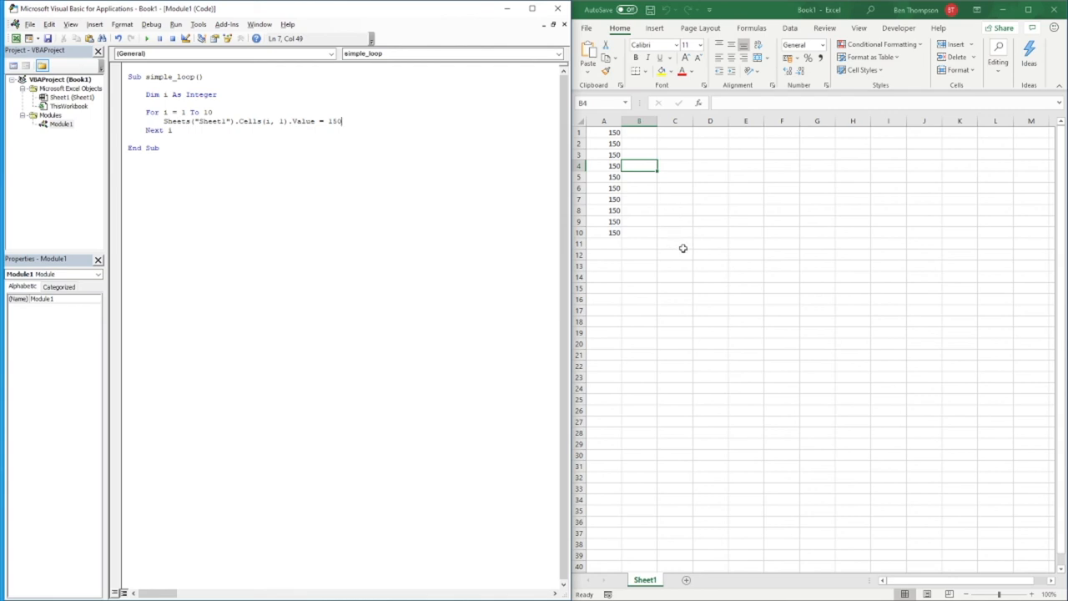